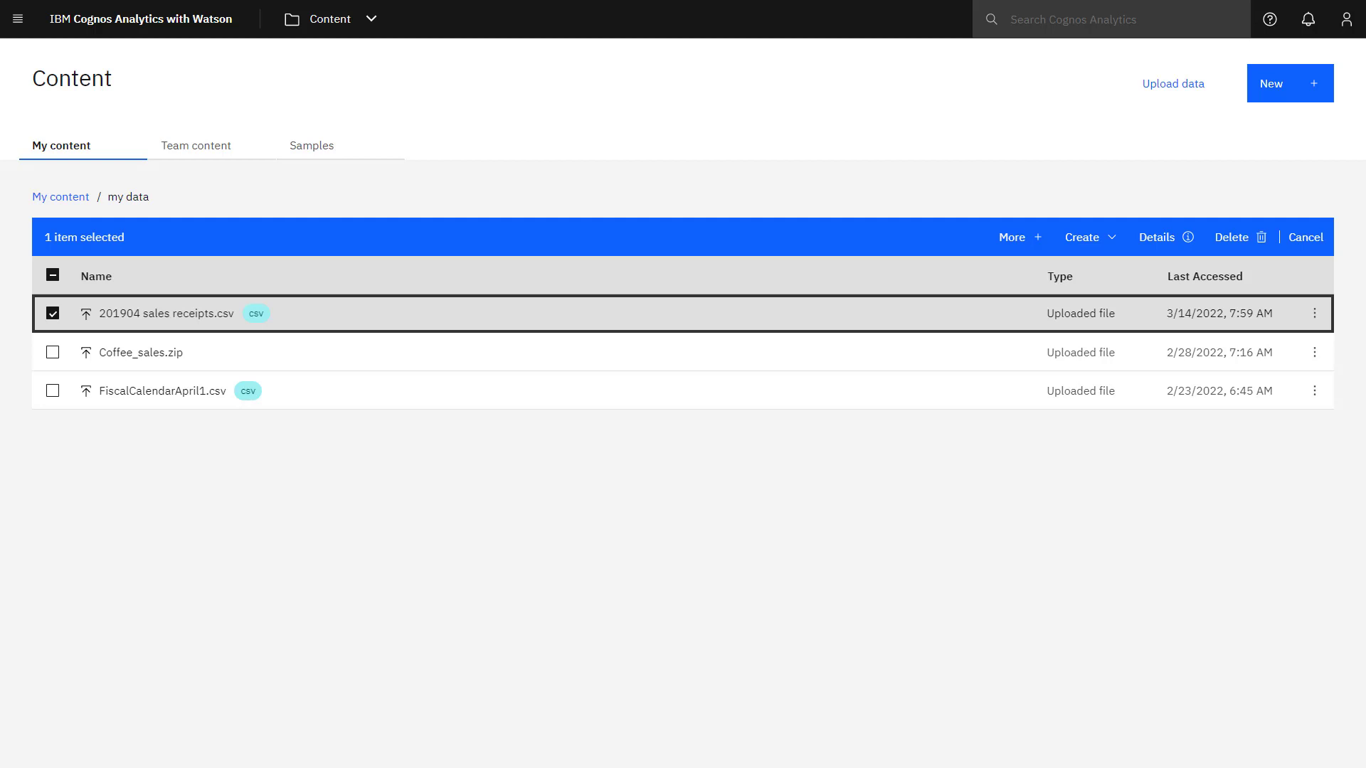
pyautogui.moveTo(1021, 113)
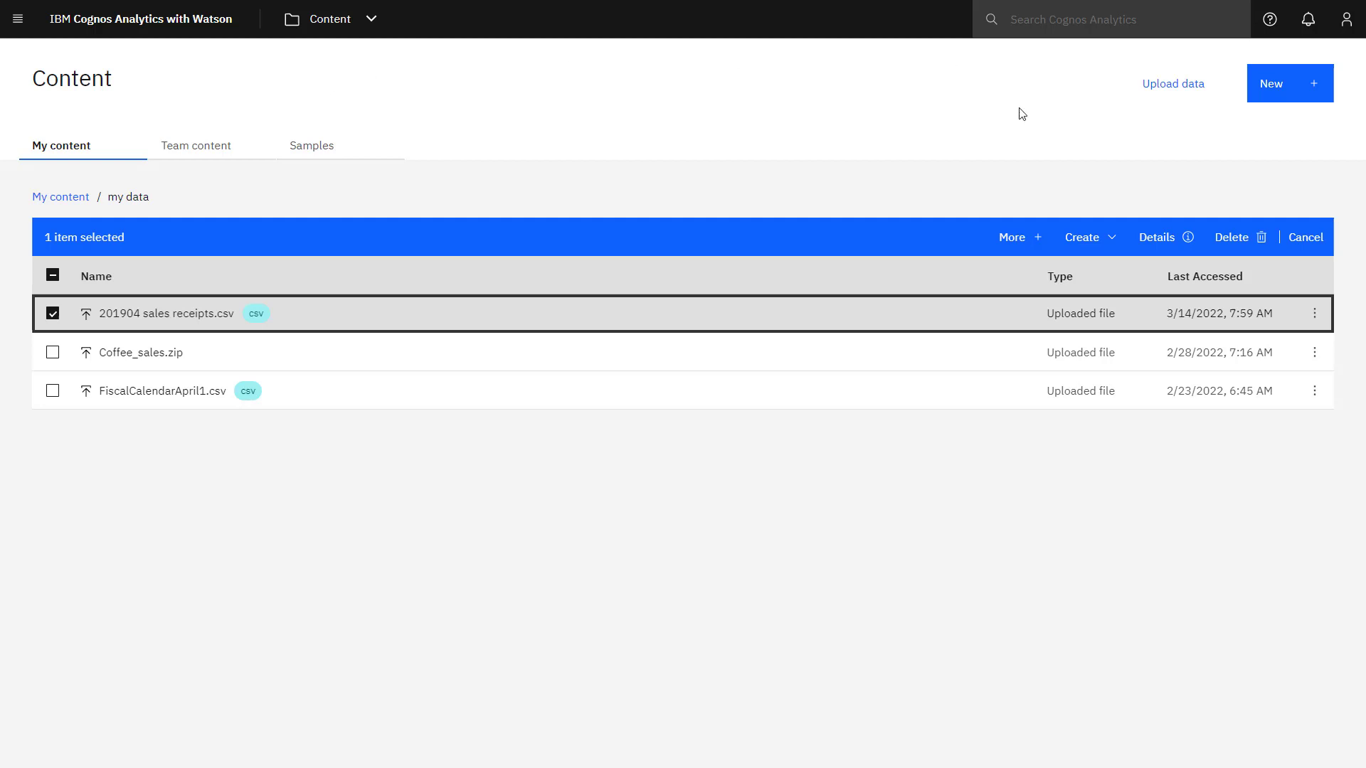
# Show the action menu for the 201904 sales receipts.csv file in My data.
pyautogui.click(1315, 313)
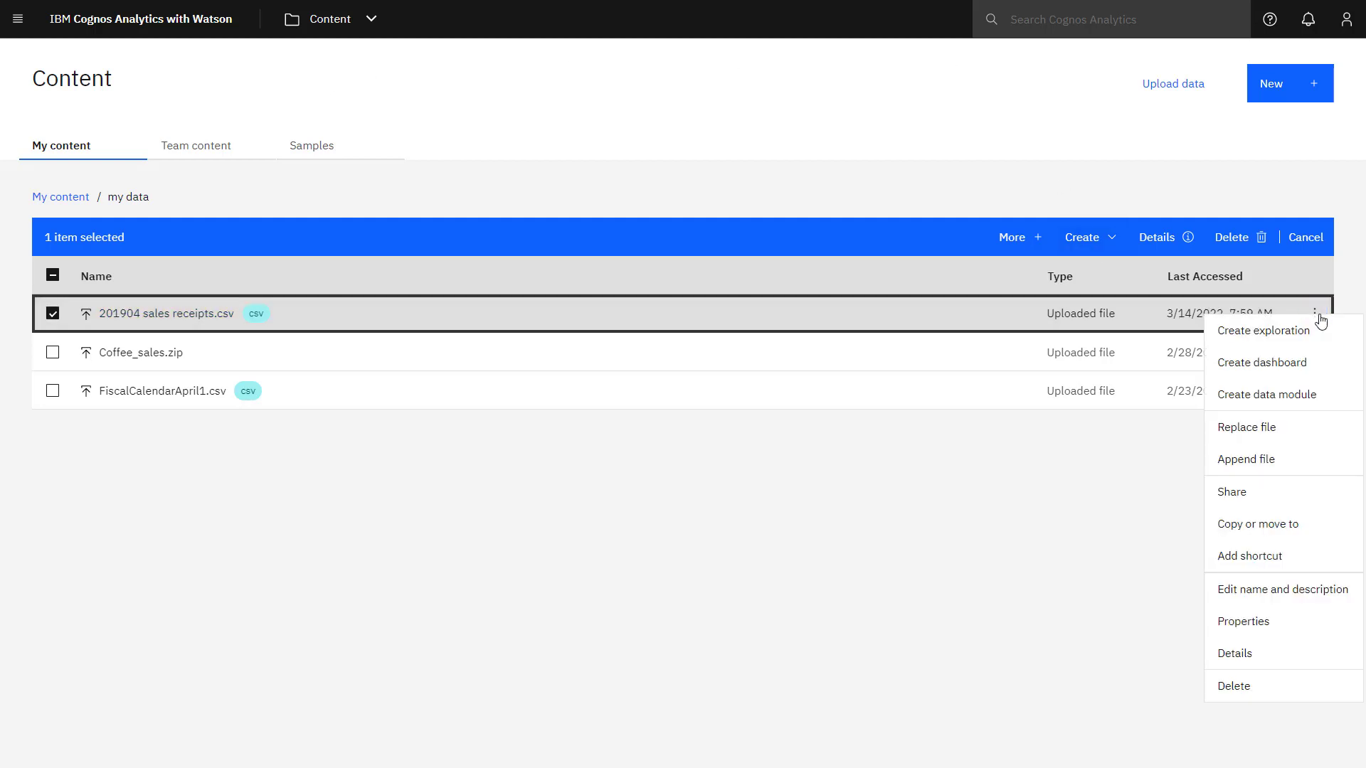
# Create an exploration from the file and start from the line_item_amount relationship diagram.
pyautogui.click(1263, 330)
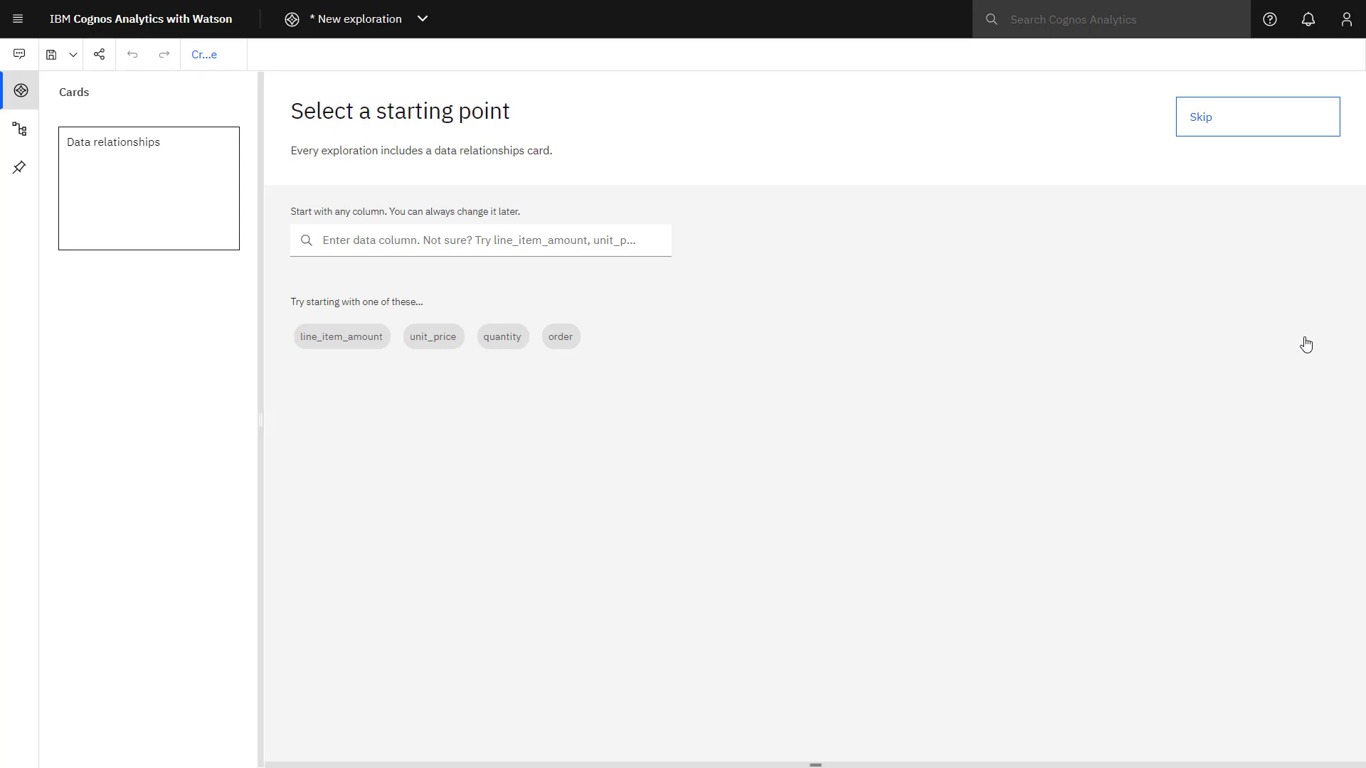
pyautogui.moveTo(341, 336)
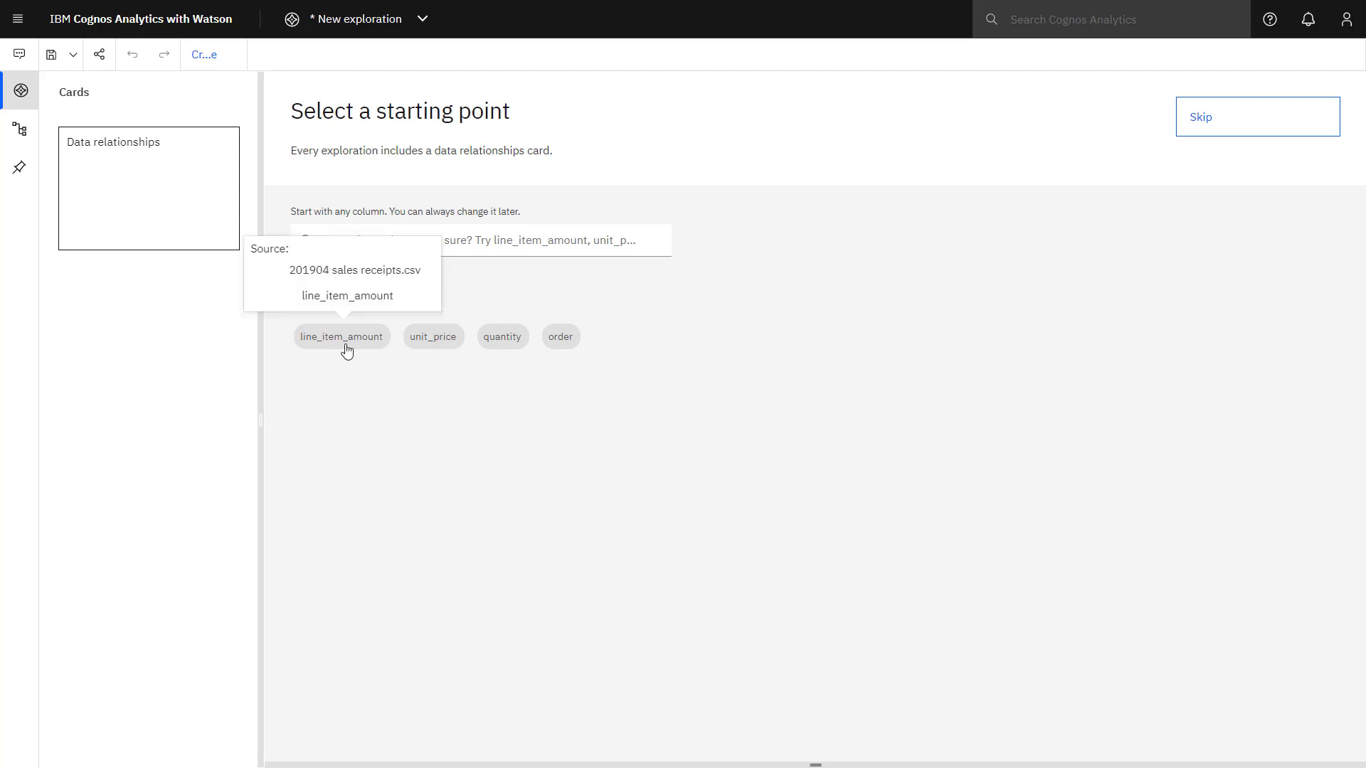
pyautogui.click(341, 337)
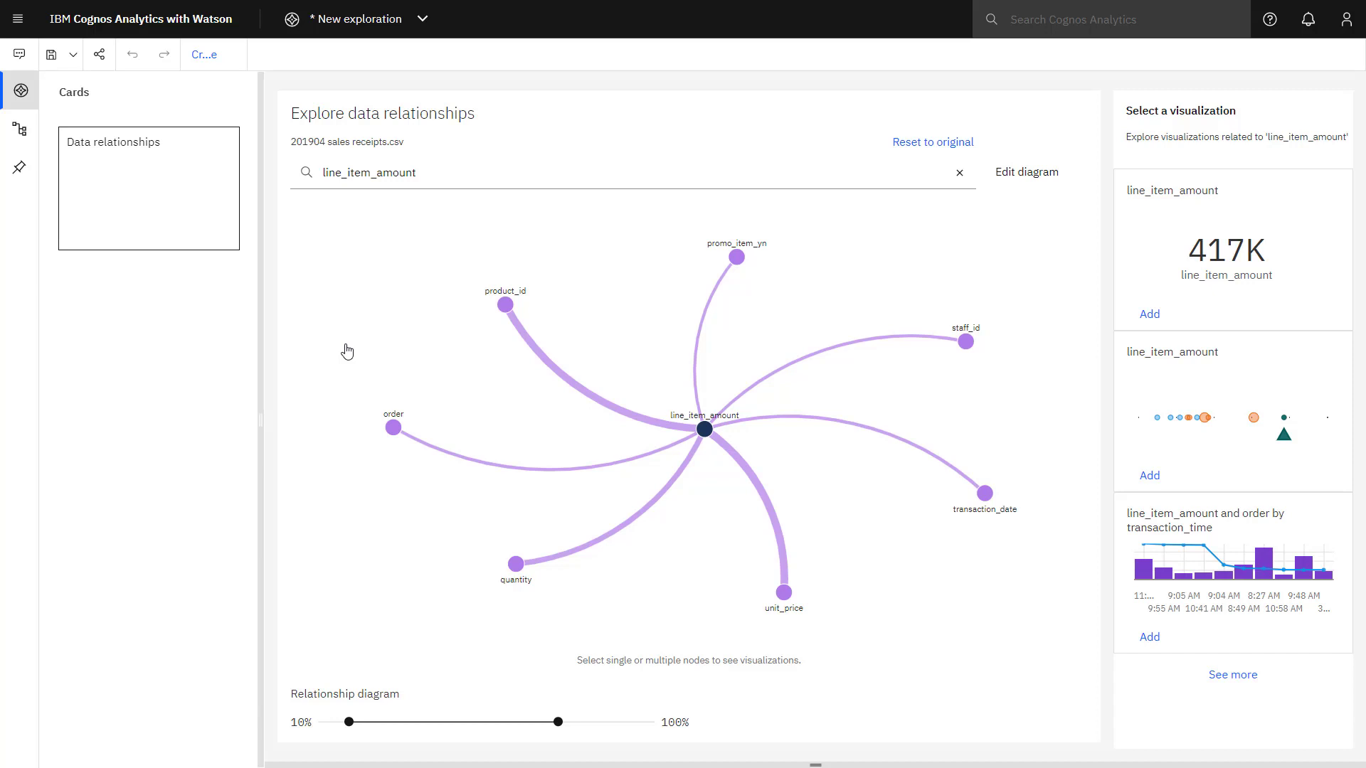
# Include secondary relationships in the line_item_amount diagram.
pyautogui.click(1028, 172)
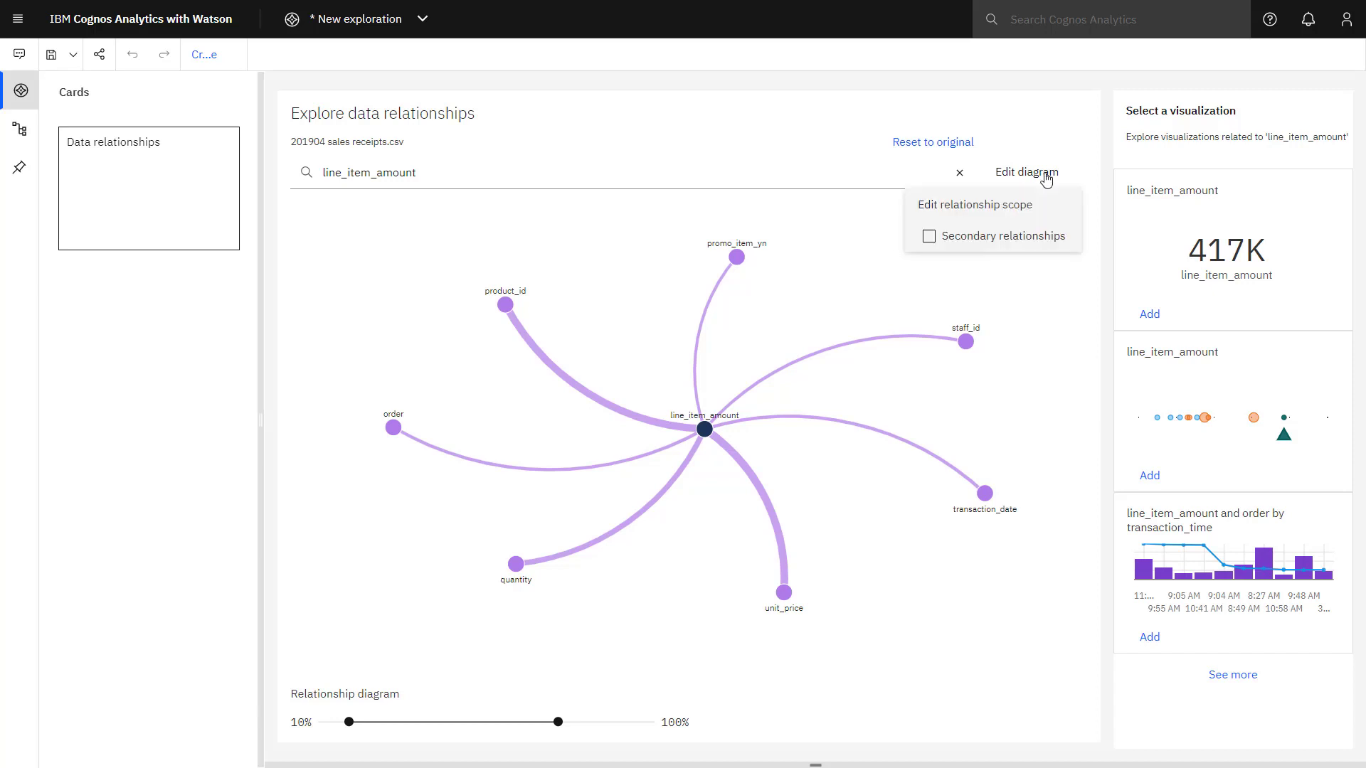
pyautogui.click(929, 236)
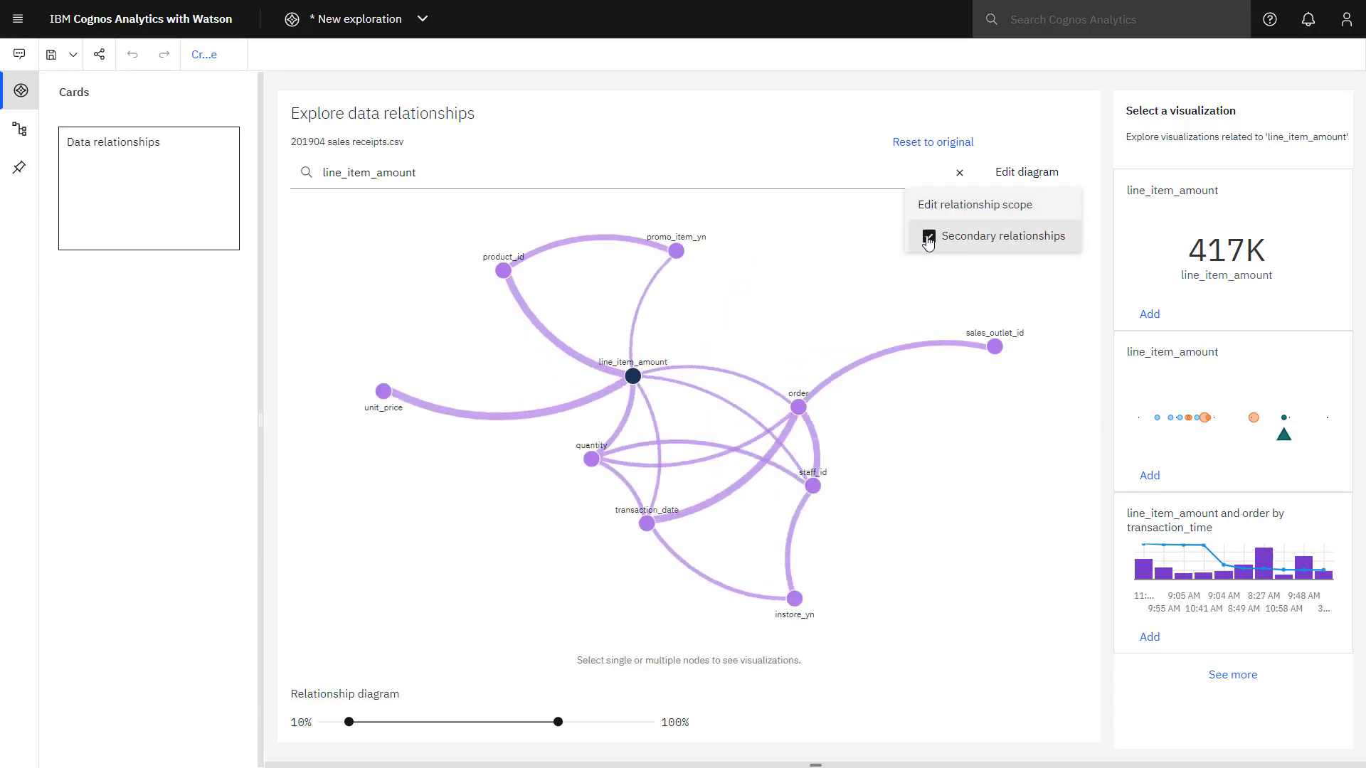
pyautogui.click(929, 237)
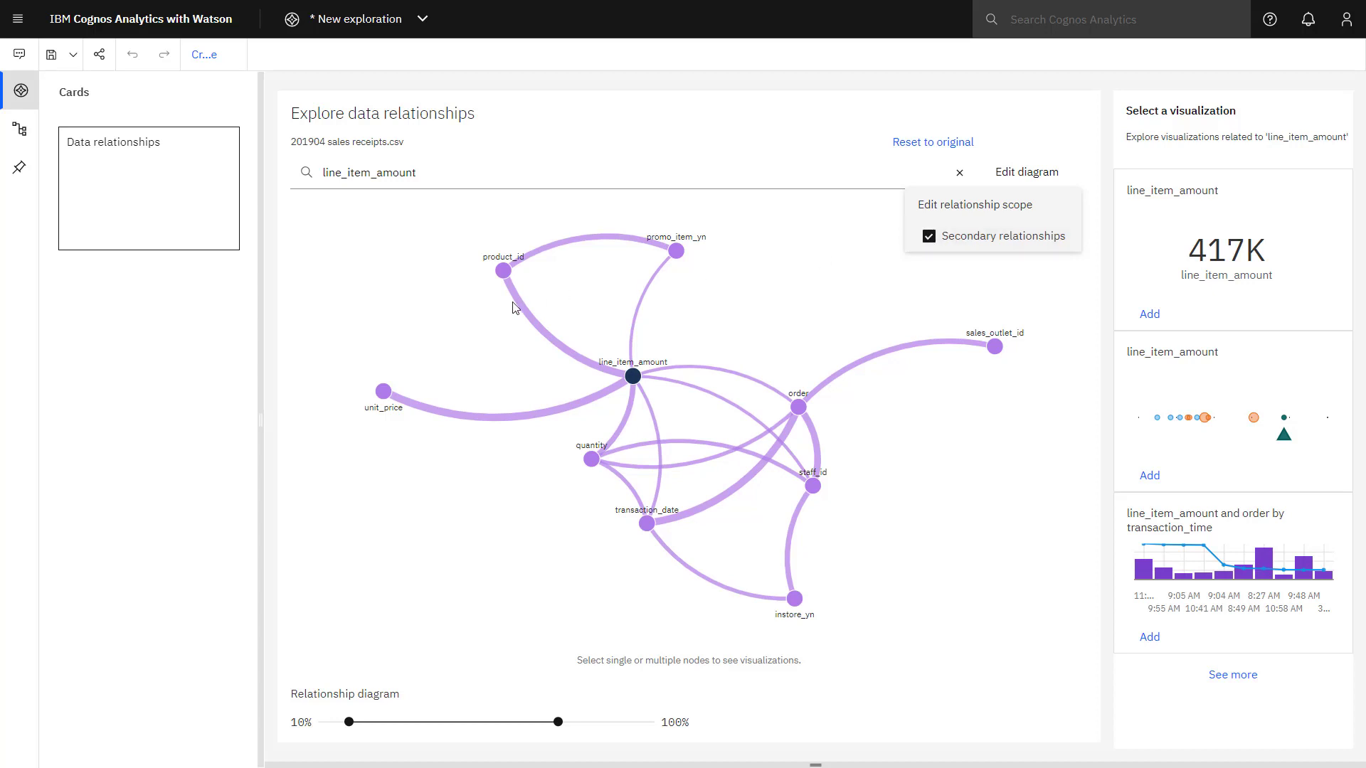
pyautogui.moveTo(554, 341)
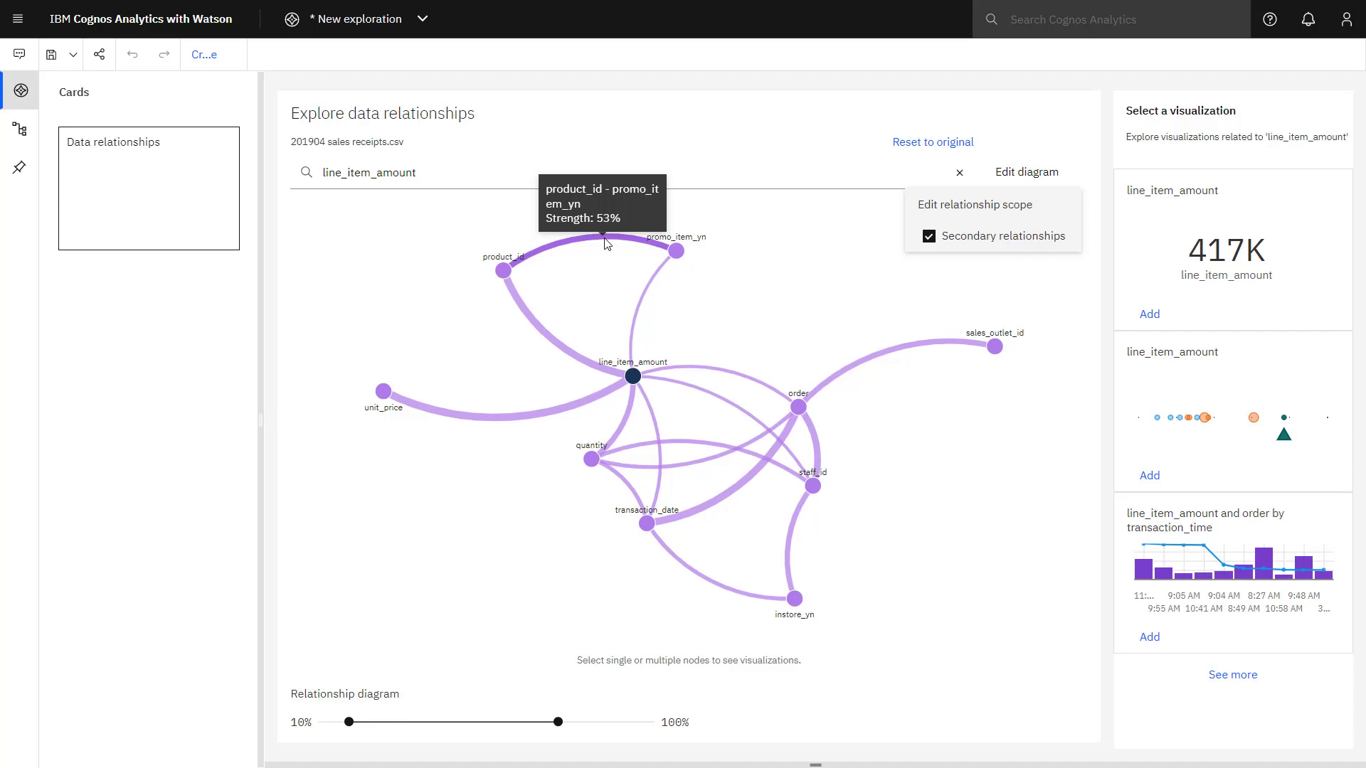
pyautogui.moveTo(525, 336)
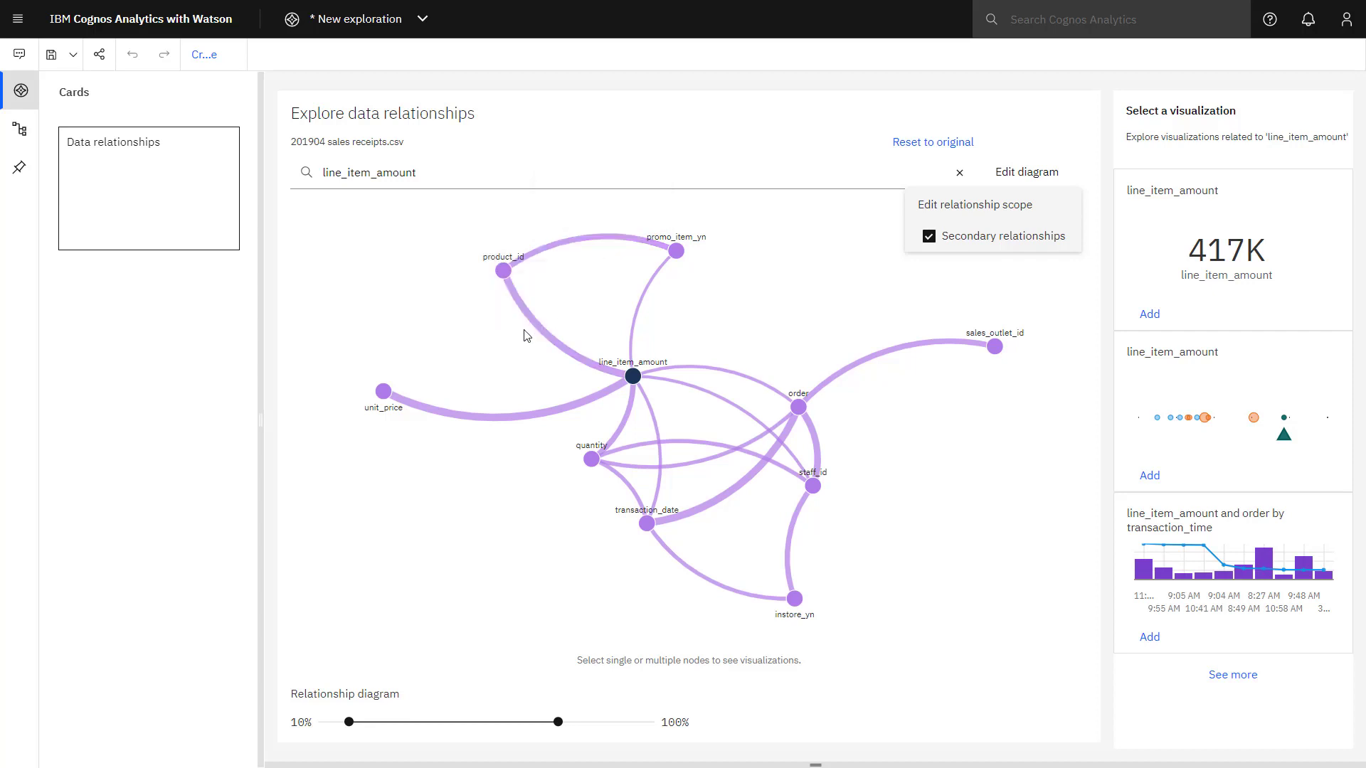
pyautogui.moveTo(520, 364)
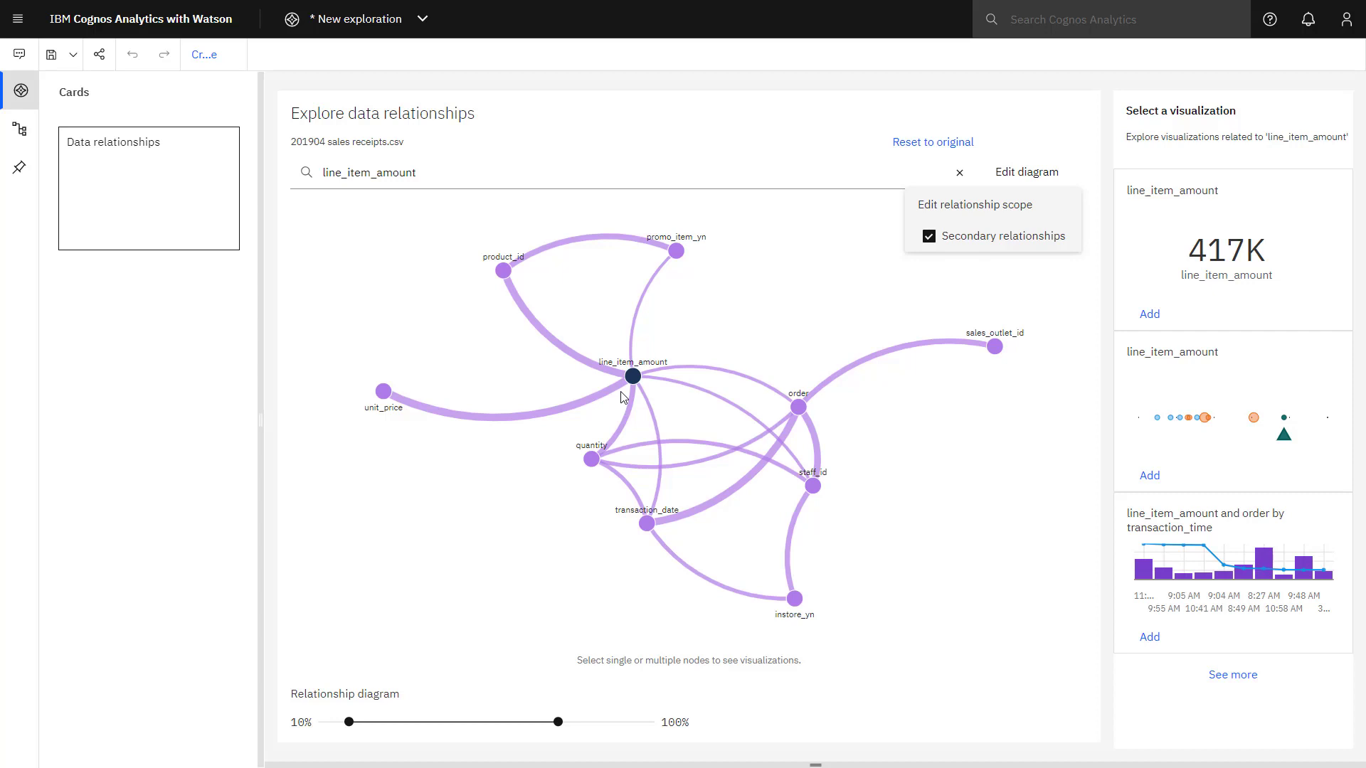
pyautogui.moveTo(1152, 585)
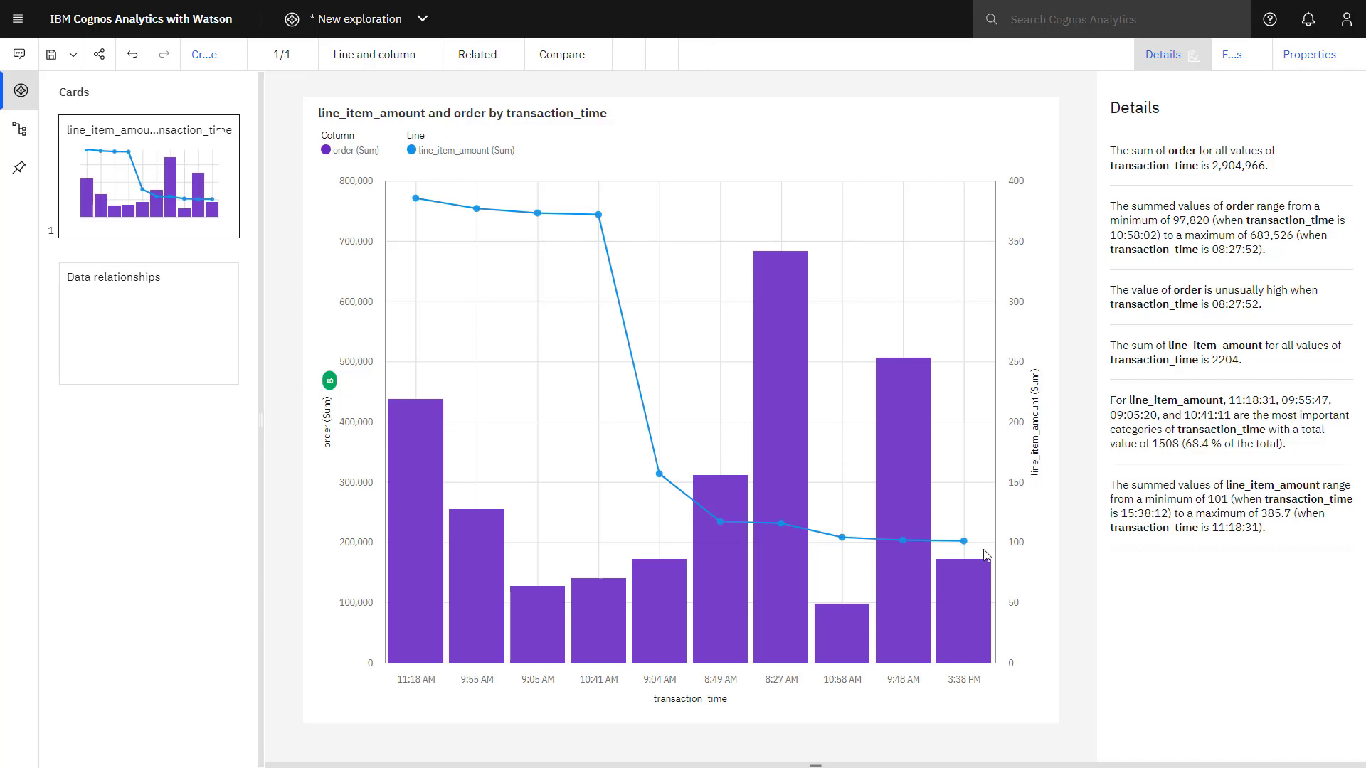
# Show the sales receipts source columns and the order column's actions.
pyautogui.click(18, 129)
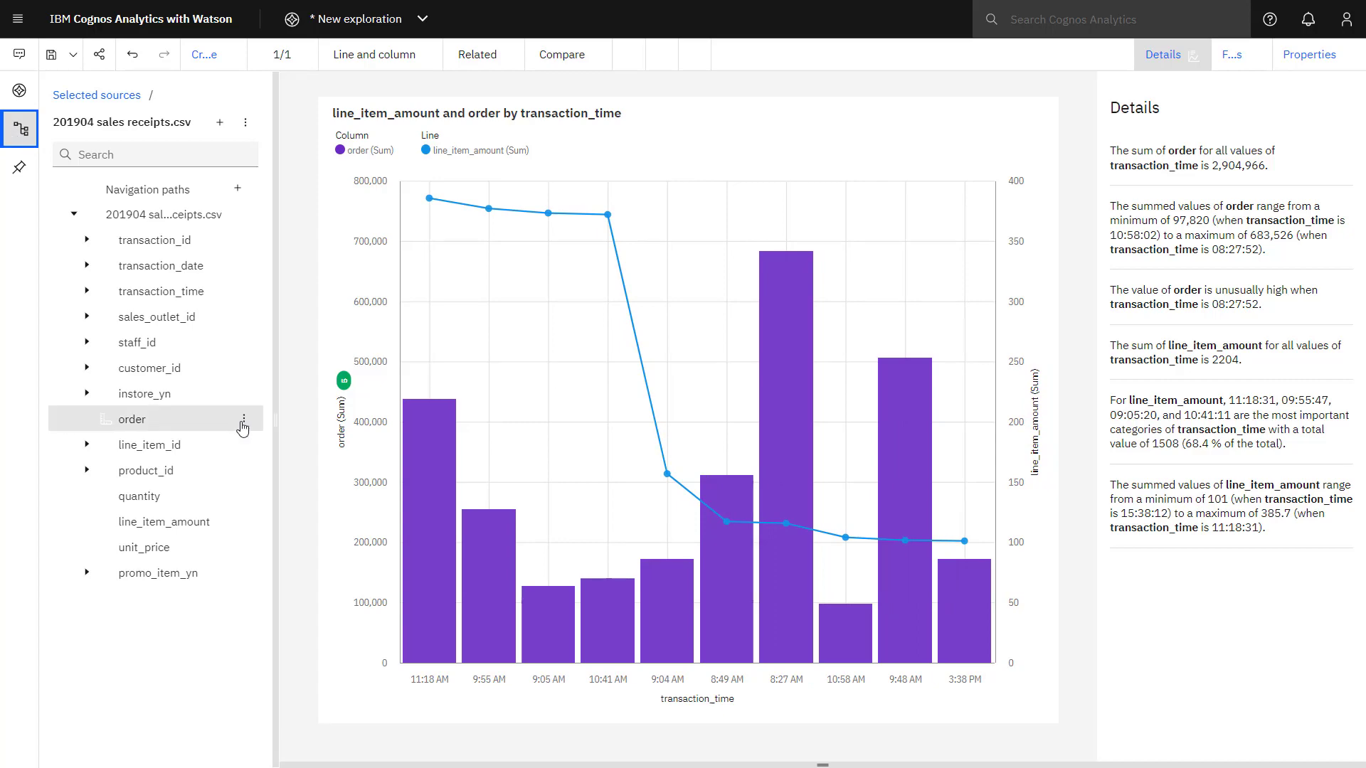
pyautogui.click(244, 419)
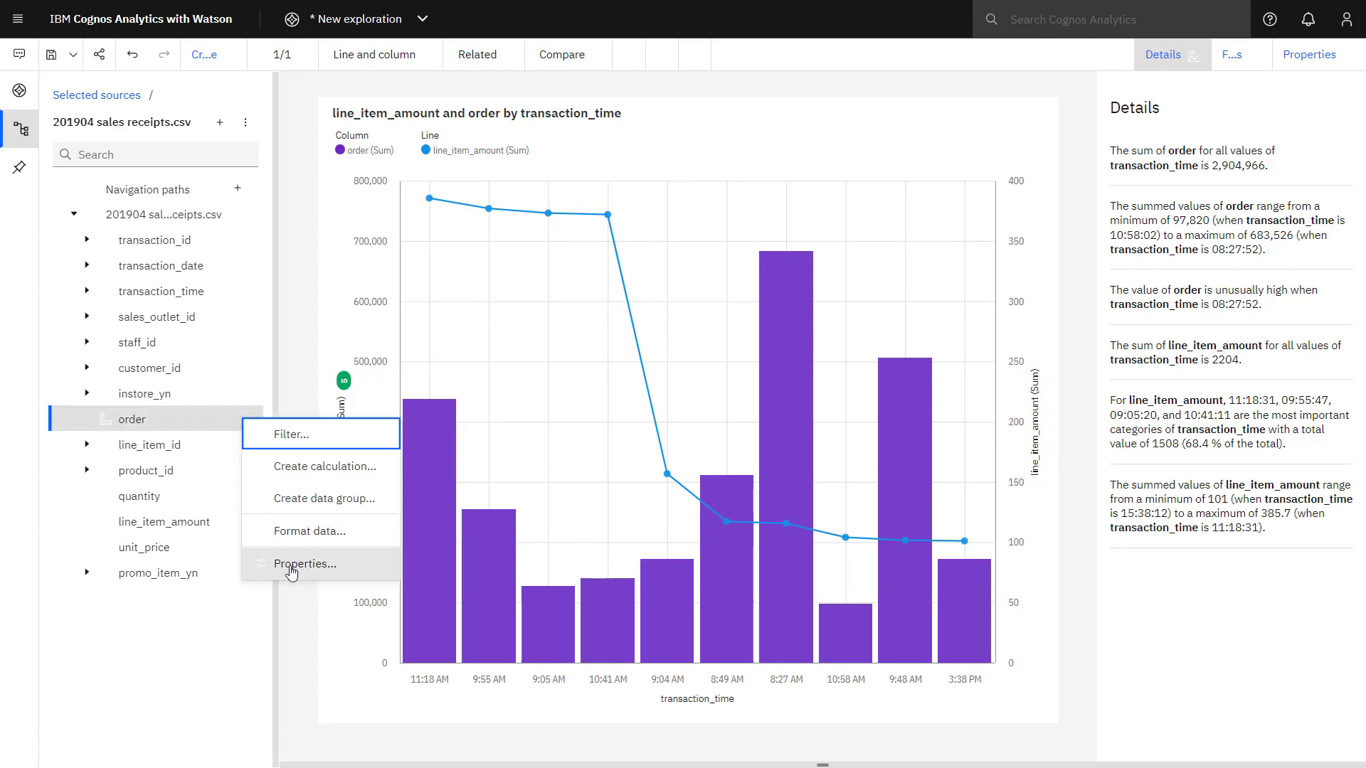
# Set the order column's aggregate to Count and usage to Identifier.
pyautogui.click(305, 563)
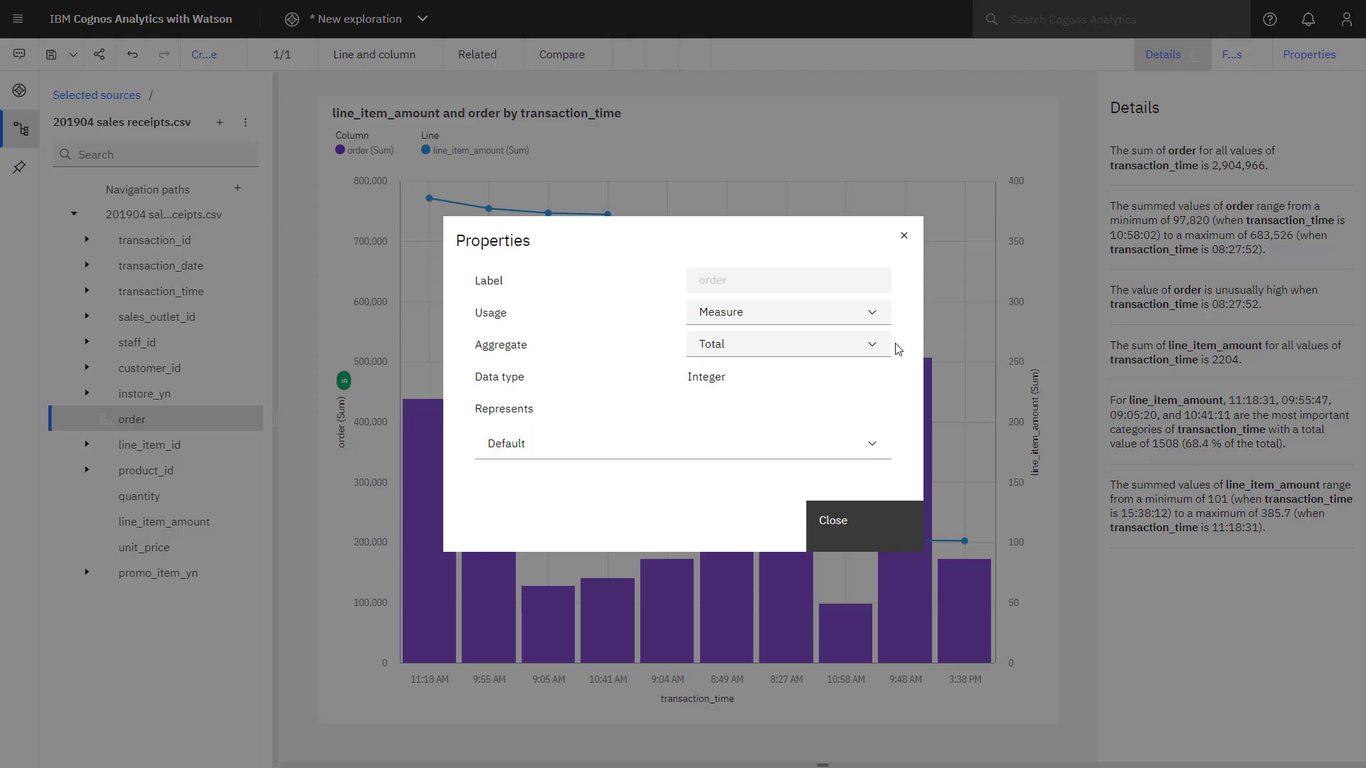
pyautogui.click(787, 343)
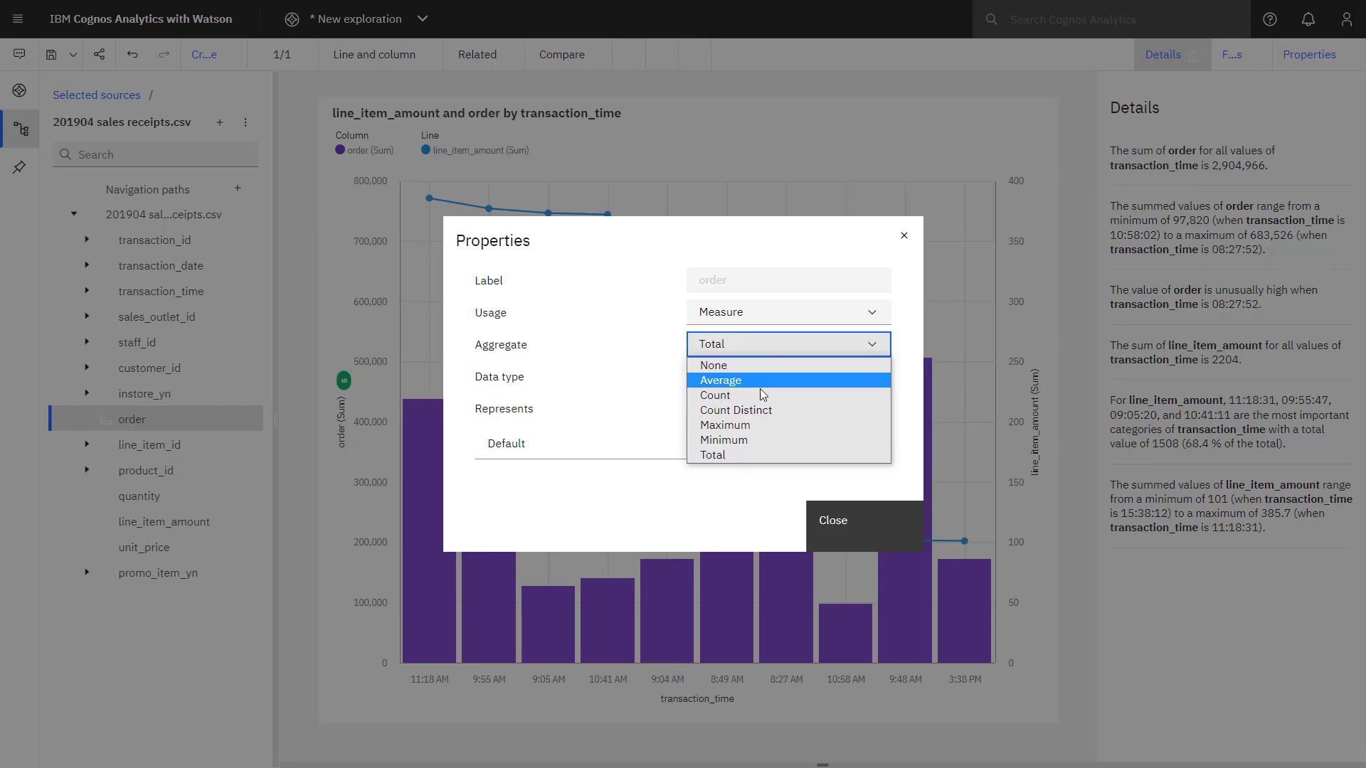
pyautogui.click(713, 394)
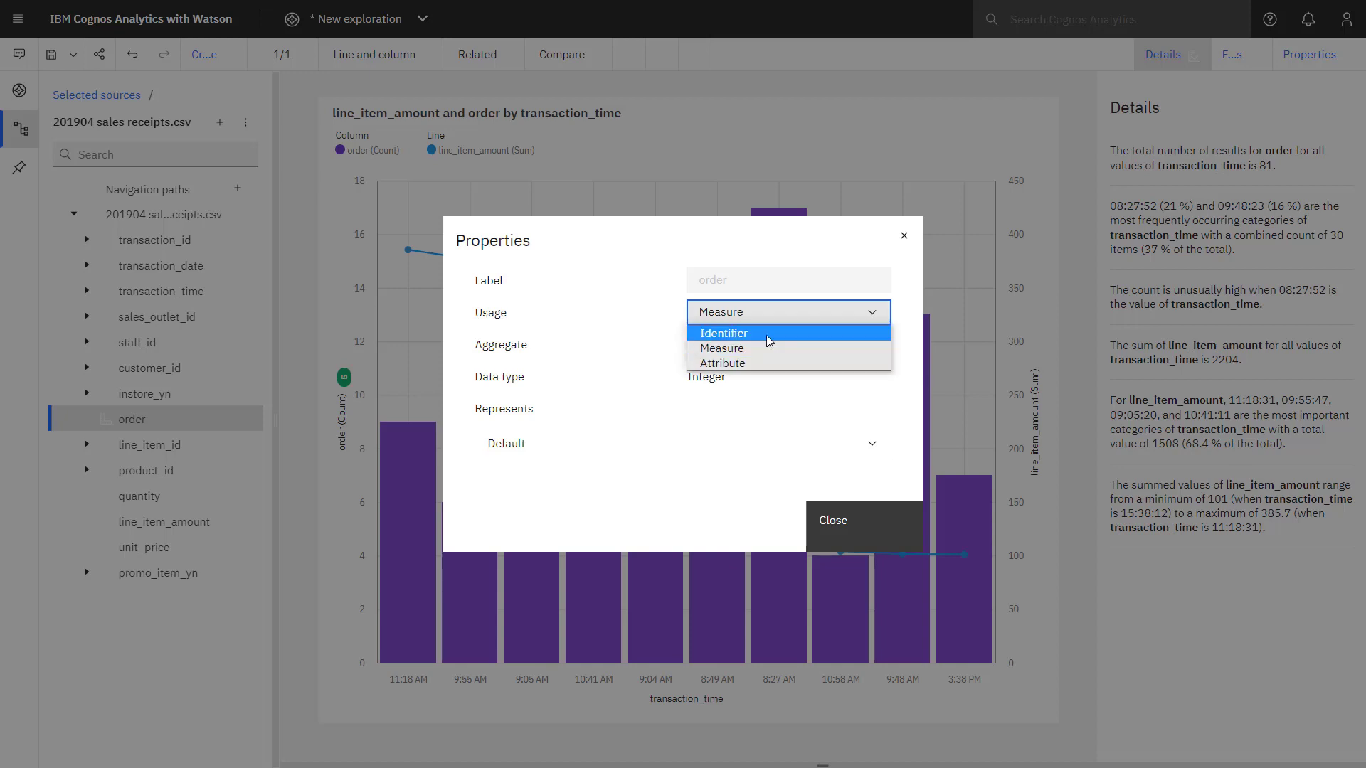
pyautogui.click(723, 333)
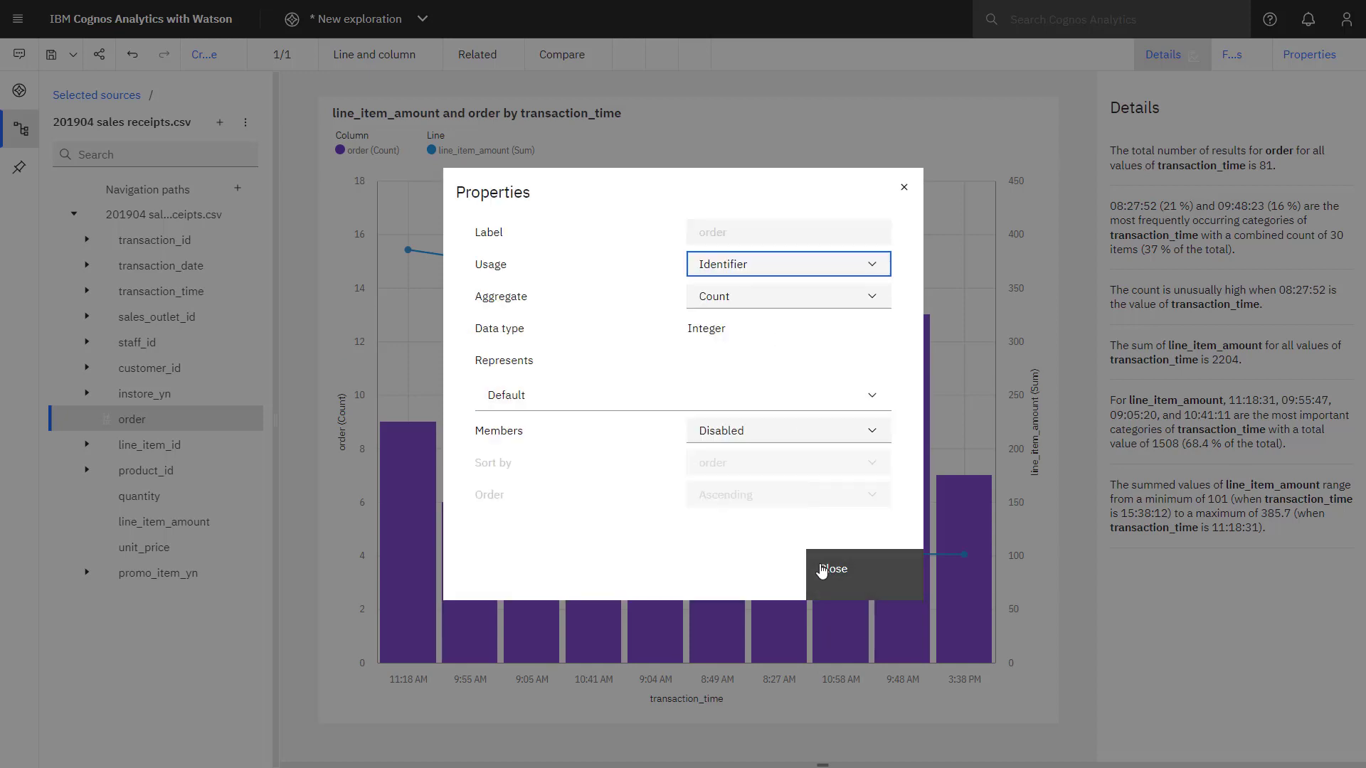
pyautogui.click(834, 569)
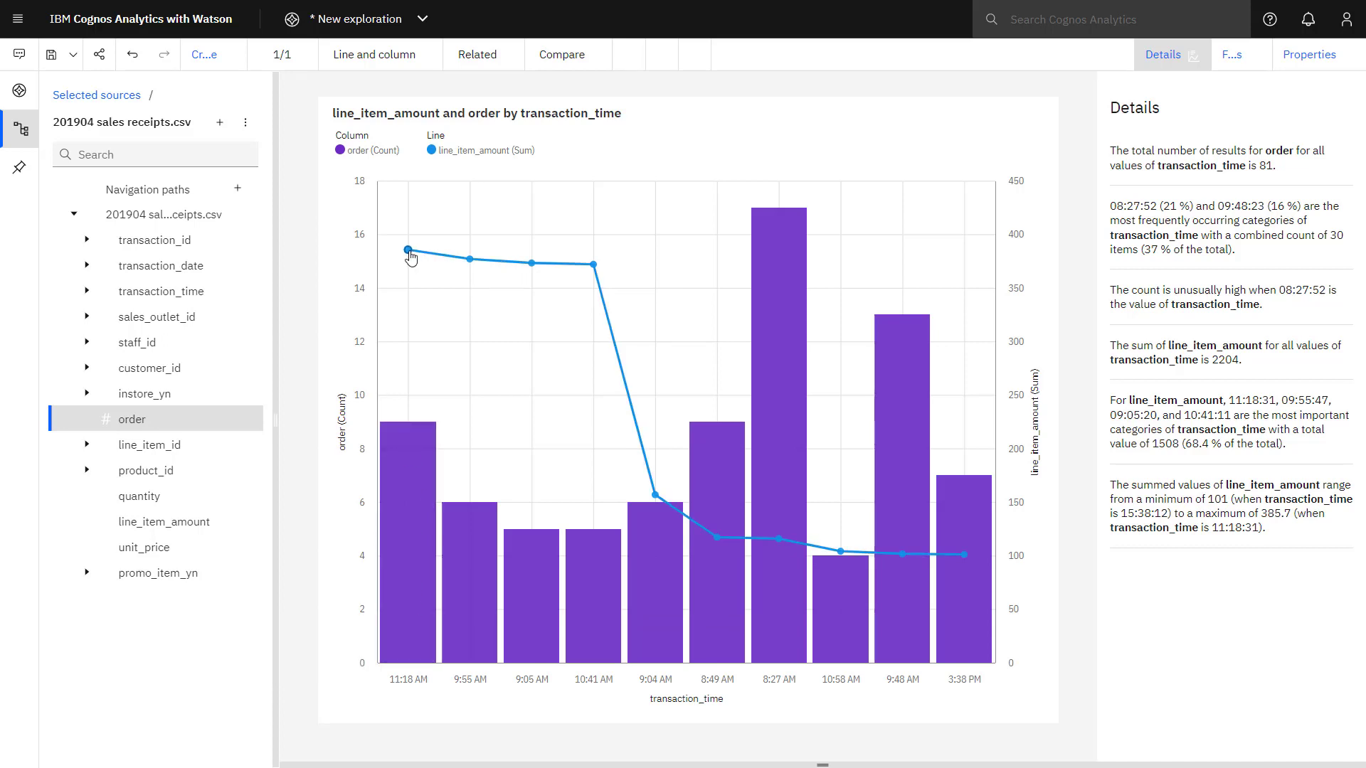
pyautogui.moveTo(408, 251)
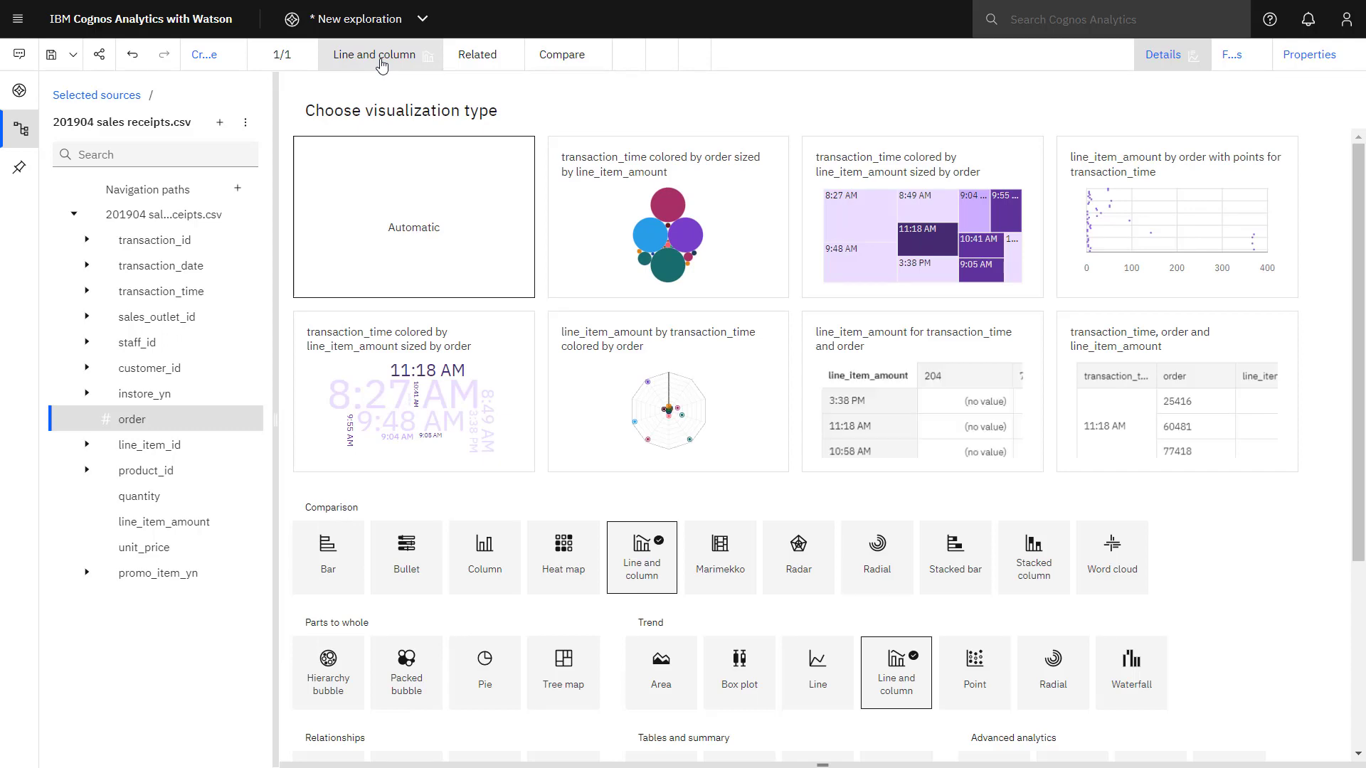
# Show the Related visualizations panel for the order and unit_price chart.
pyautogui.click(477, 55)
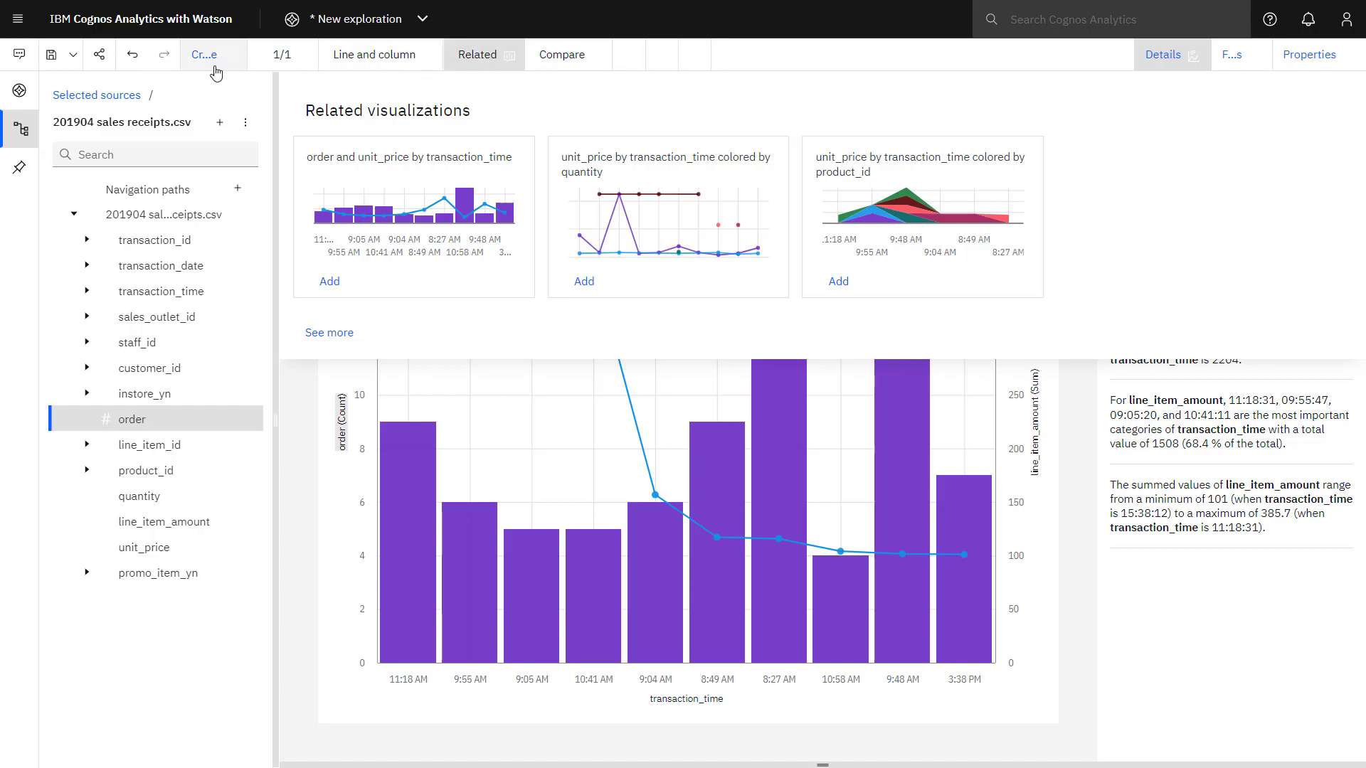
pyautogui.moveTo(203, 54)
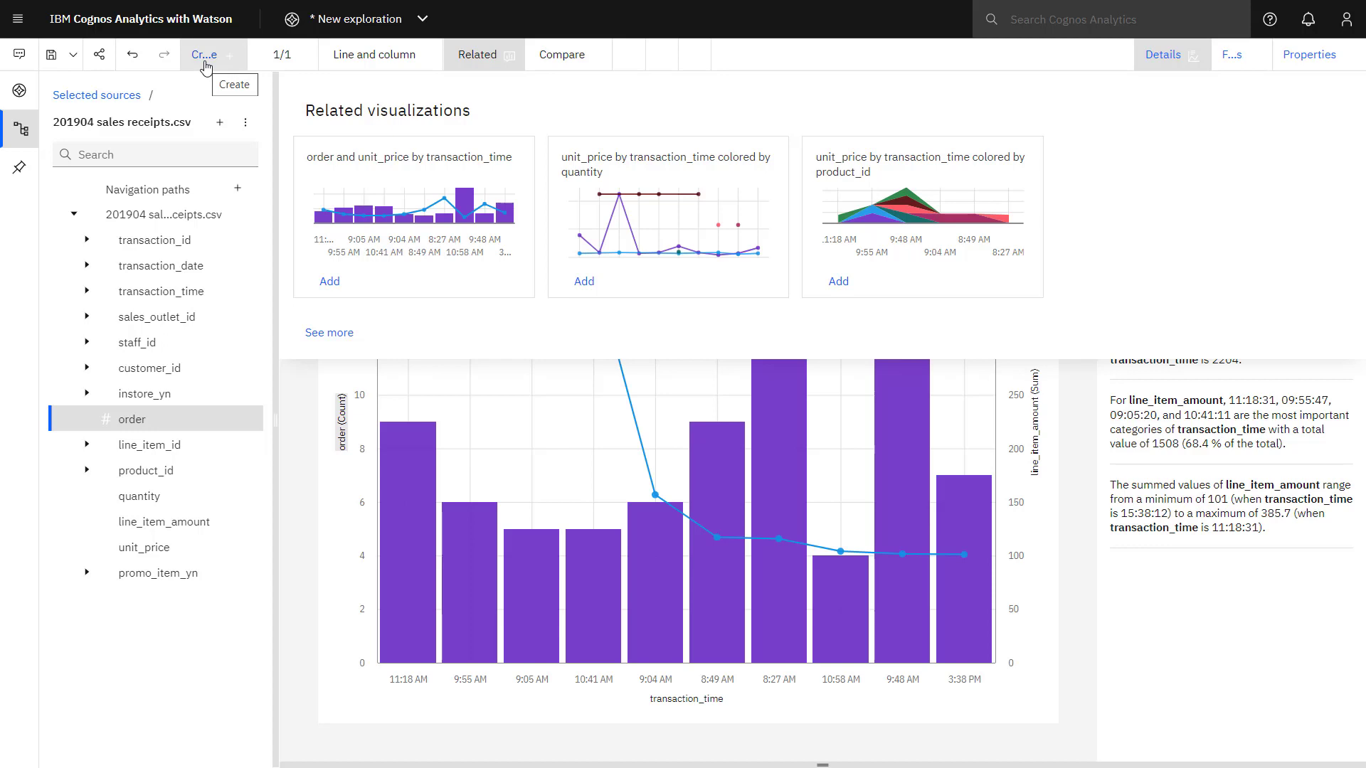
# Add a new single-visualization card using a Column chart.
pyautogui.click(208, 54)
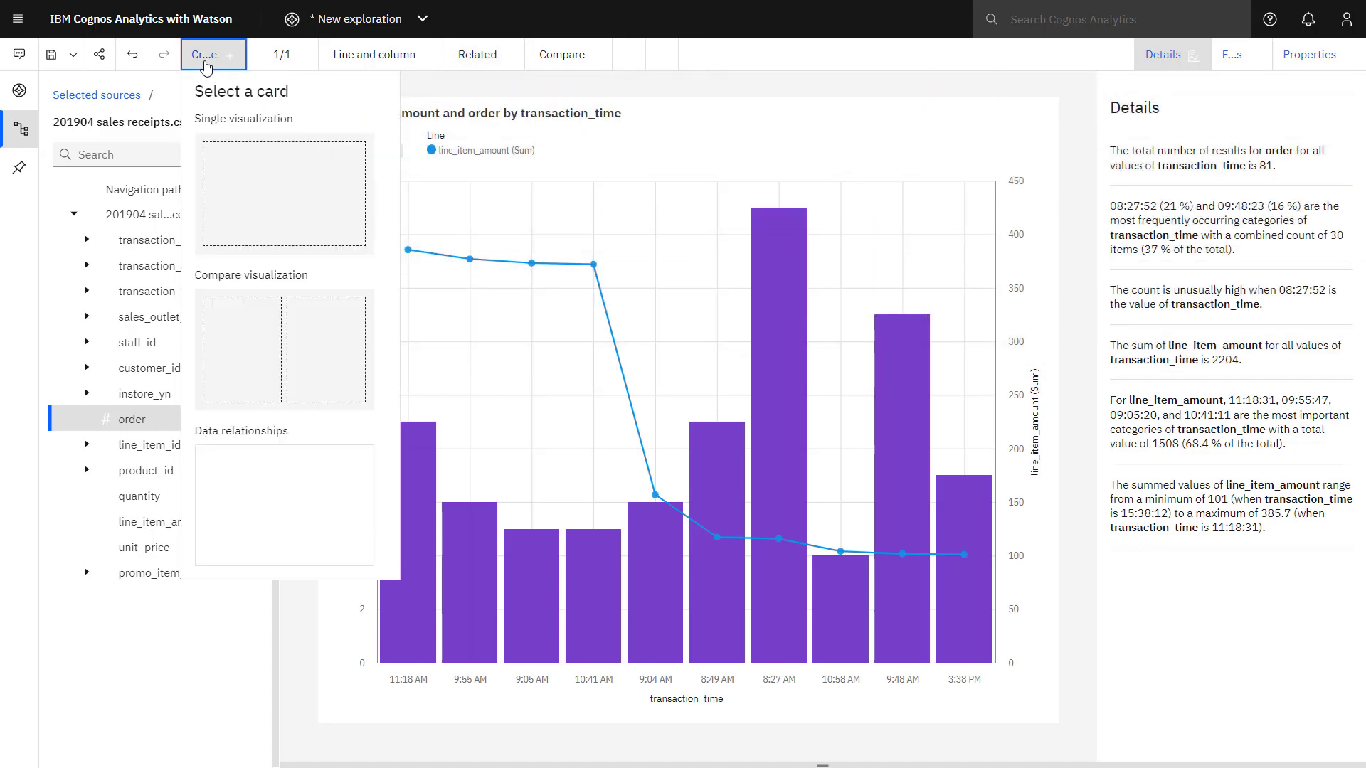
pyautogui.click(284, 192)
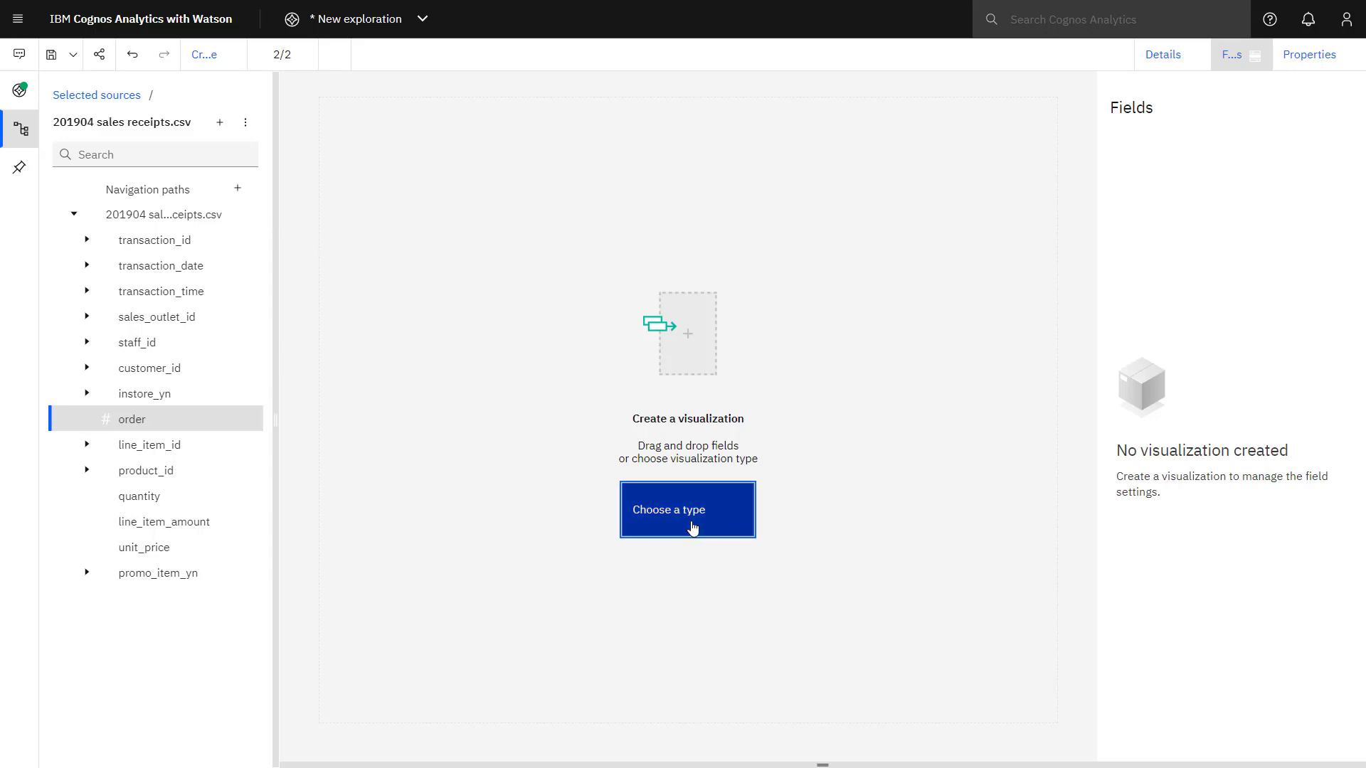
pyautogui.click(686, 509)
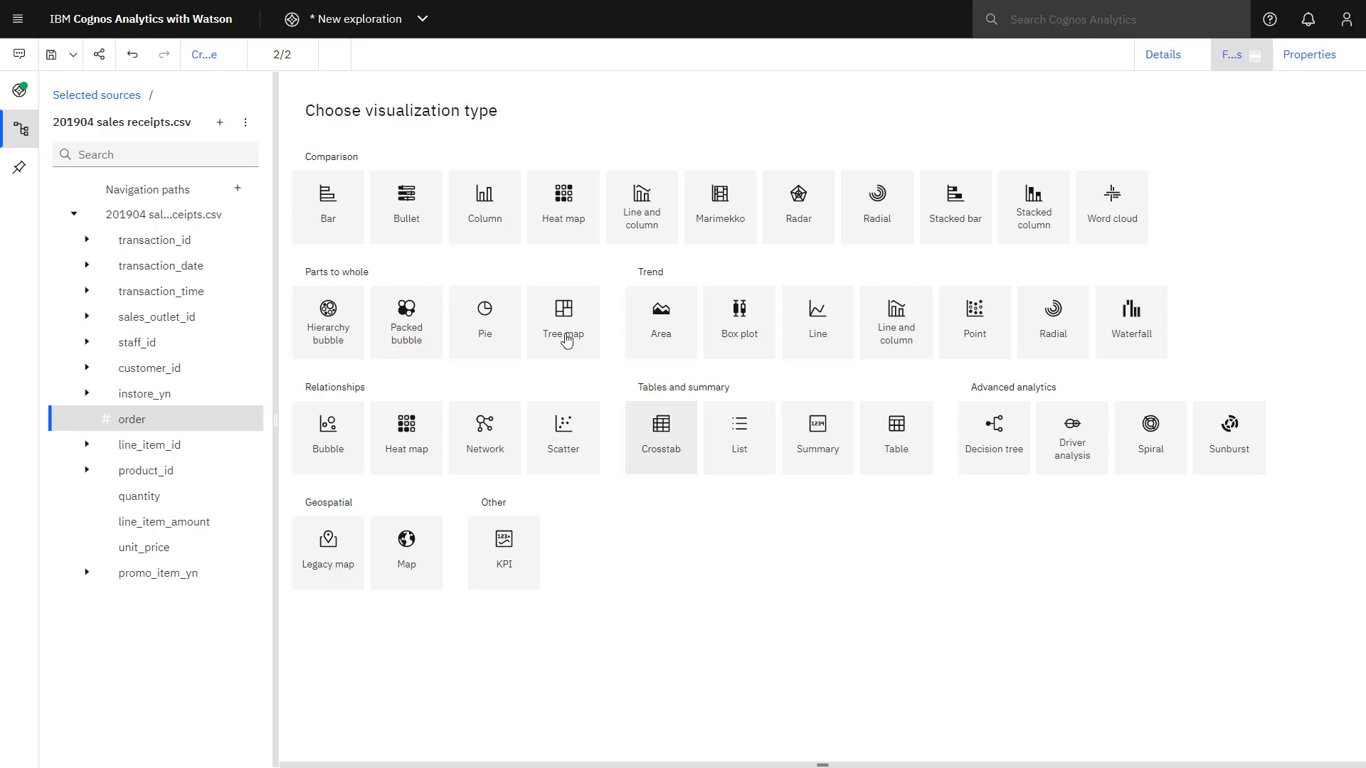
pyautogui.click(484, 206)
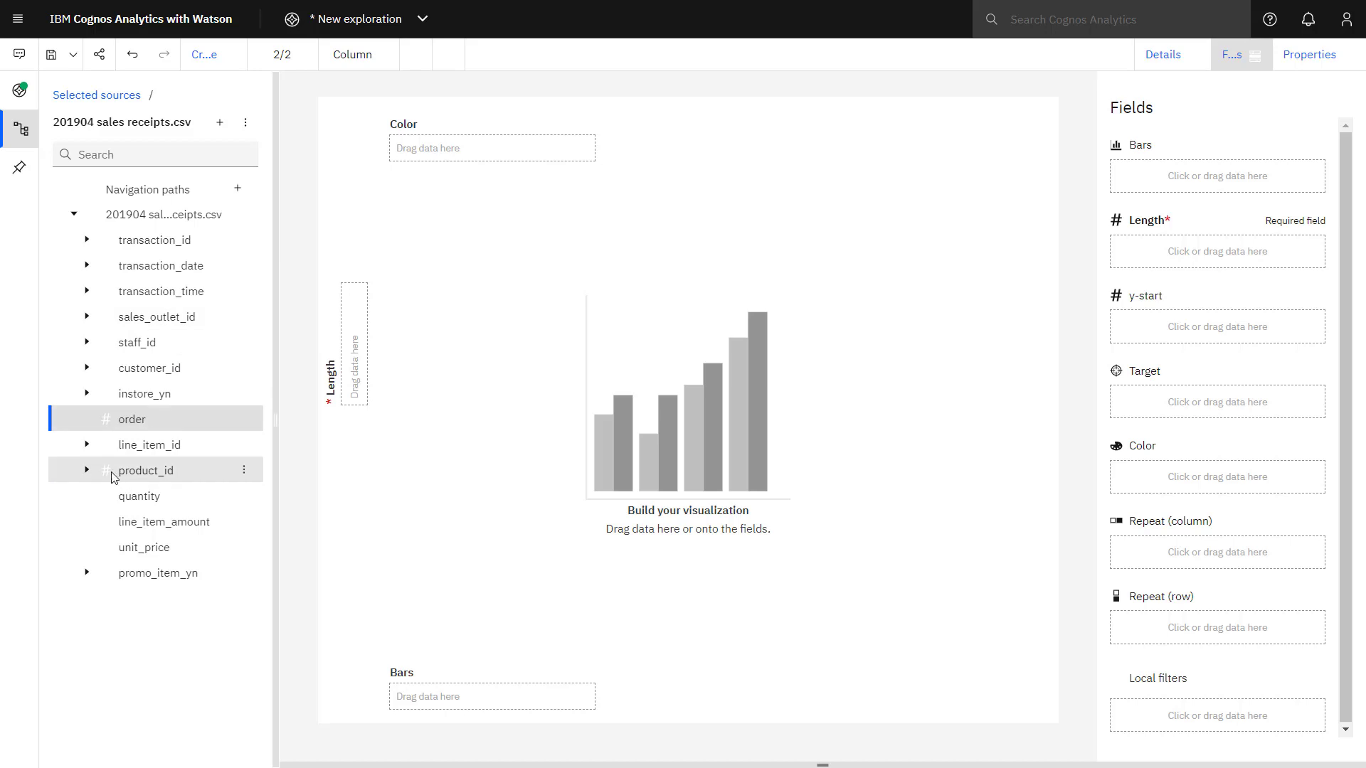
# Chart line_item_amount by sales_outlet_id and staff_id, sorted descending.
pyautogui.moveTo(136, 341); pyautogui.dragTo(1101, 237)
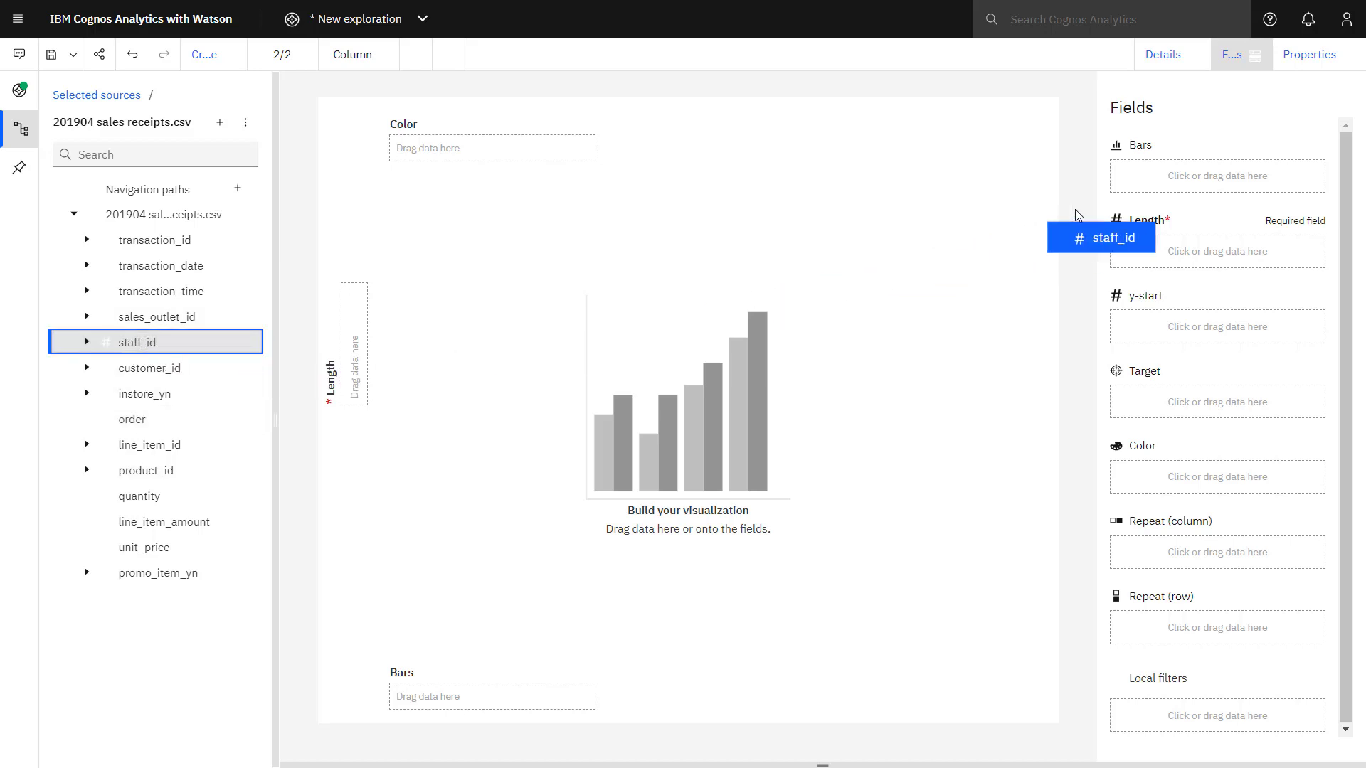
pyautogui.moveTo(1099, 237); pyautogui.dragTo(1217, 177)
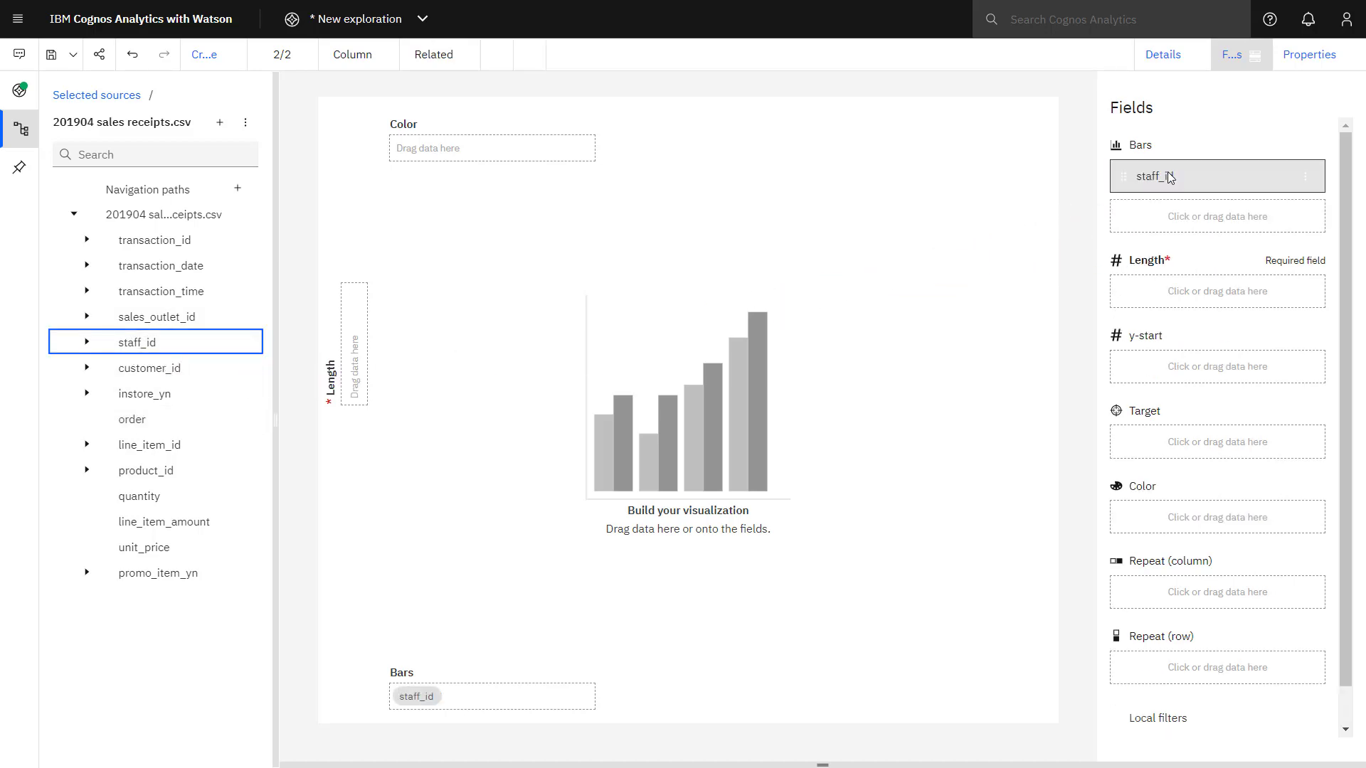
pyautogui.moveTo(183, 529)
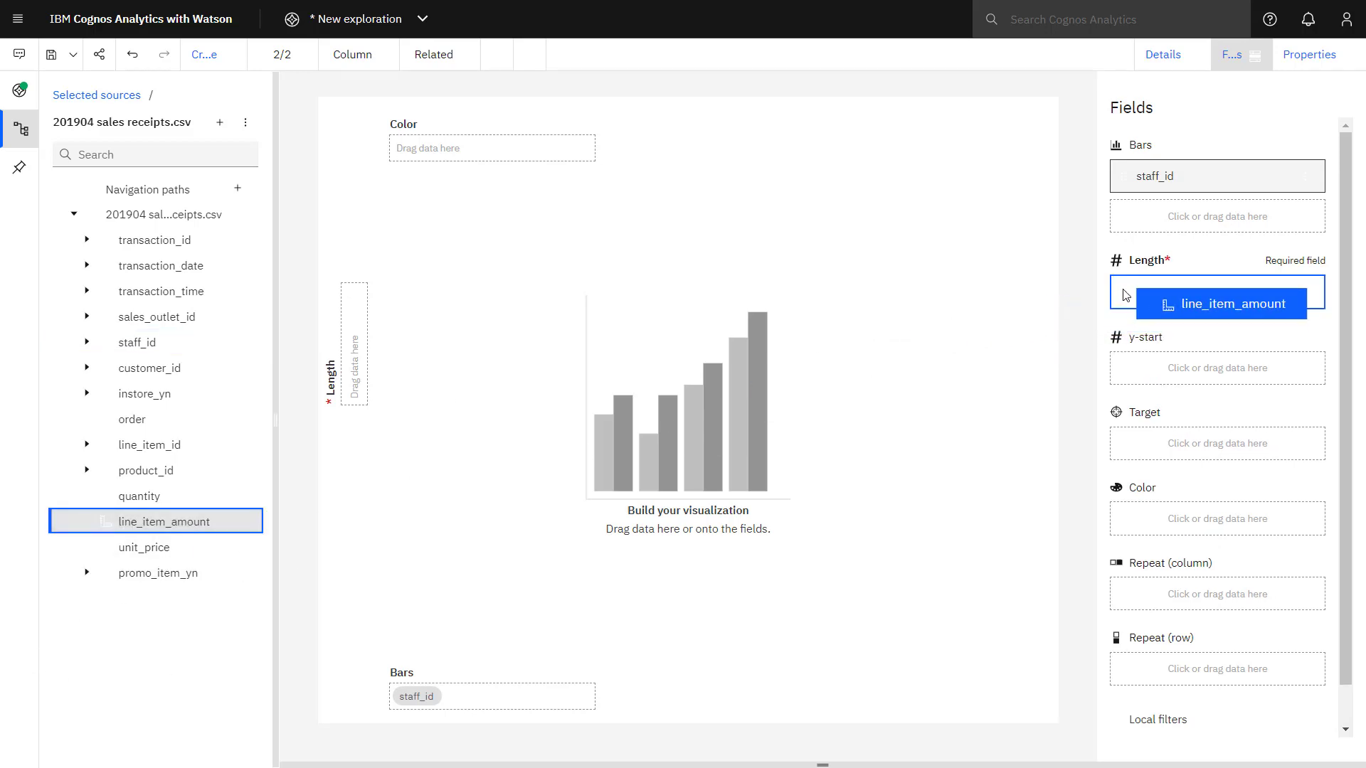
pyautogui.click(1216, 290)
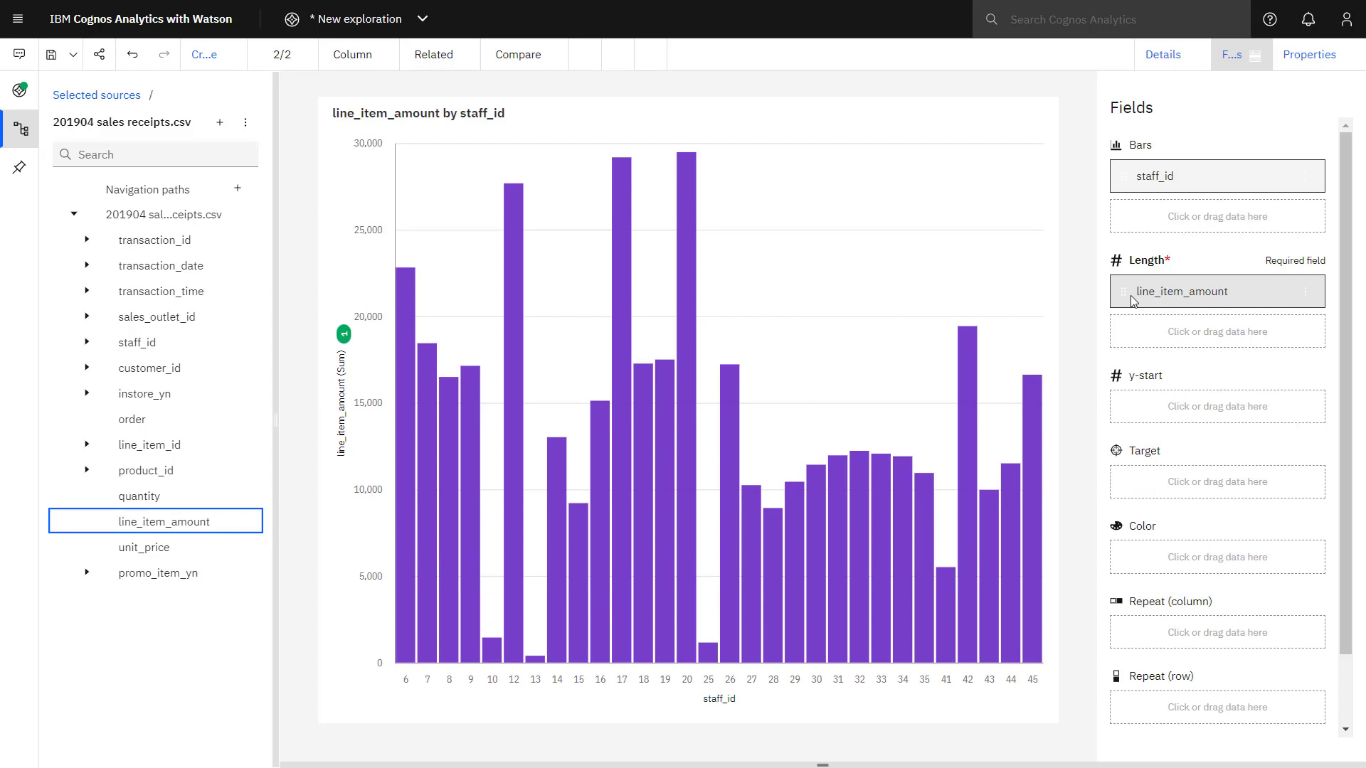
pyautogui.click(1215, 290)
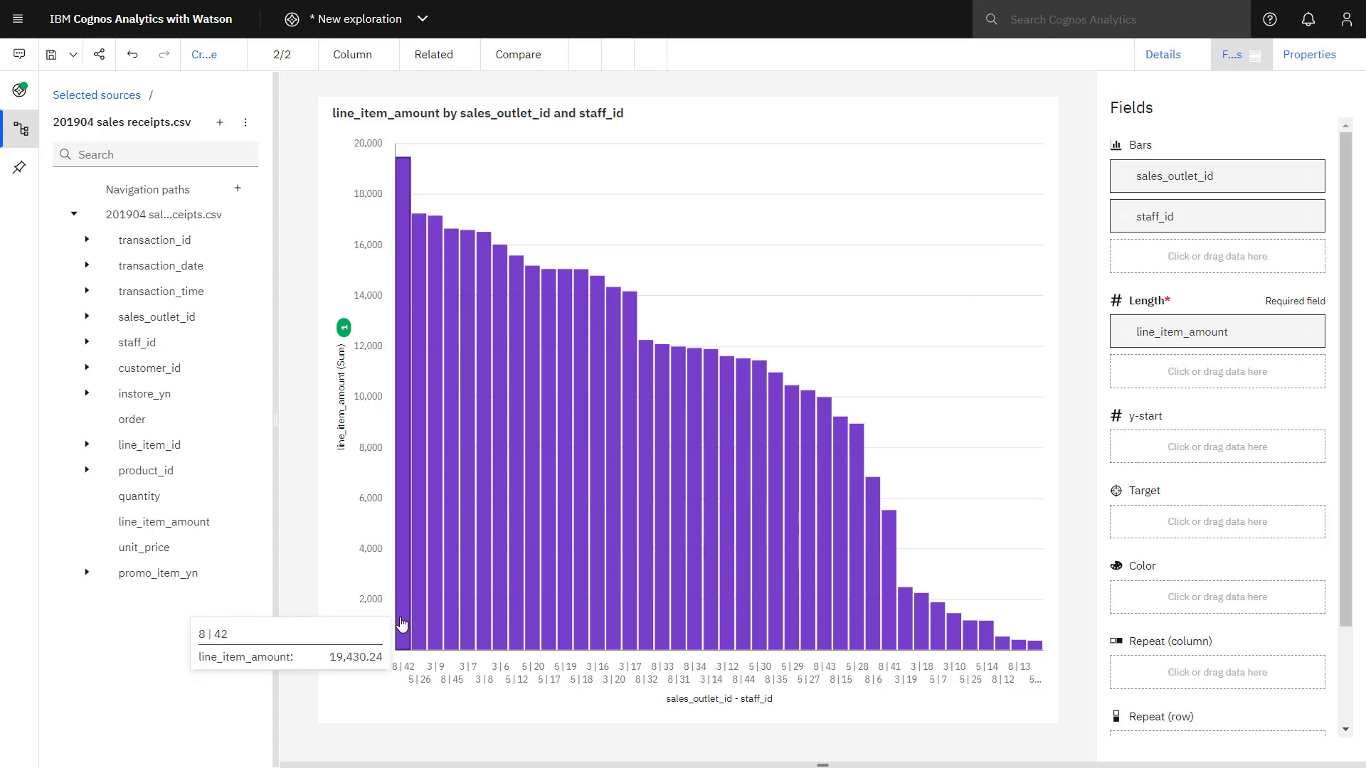
pyautogui.moveTo(504, 91)
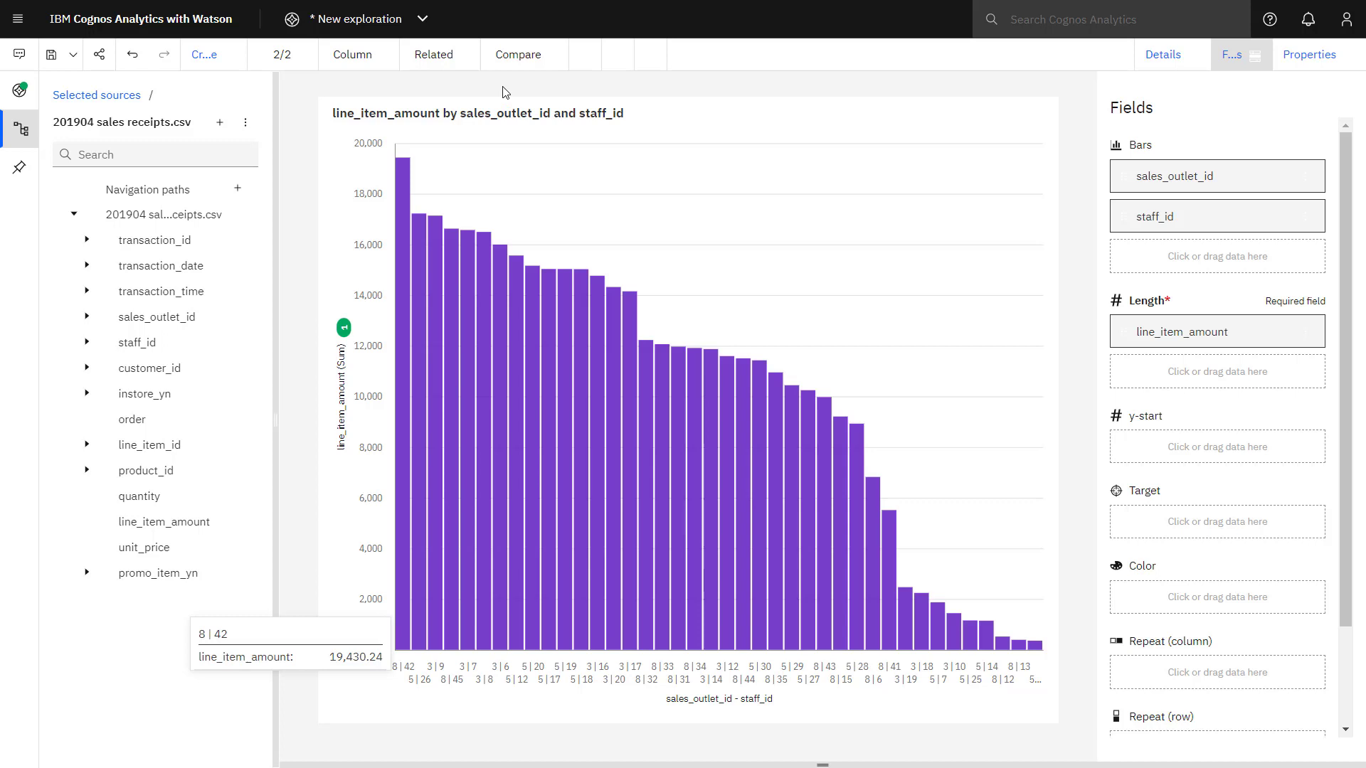
# Show the comparison options for the outlet-and-staff sales chart.
pyautogui.click(518, 54)
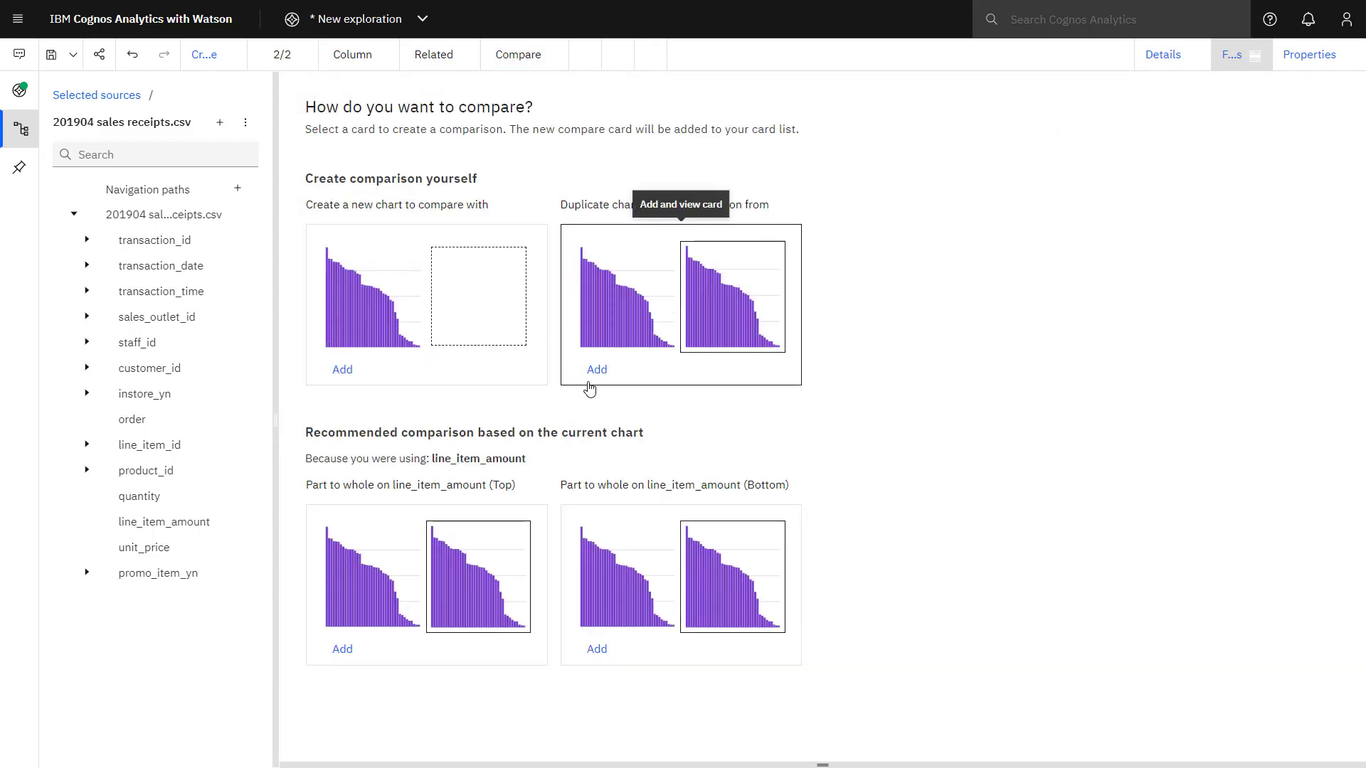
# Add a duplicate-chart comparison card and view Chart A and Chart B side by side.
pyautogui.click(596, 370)
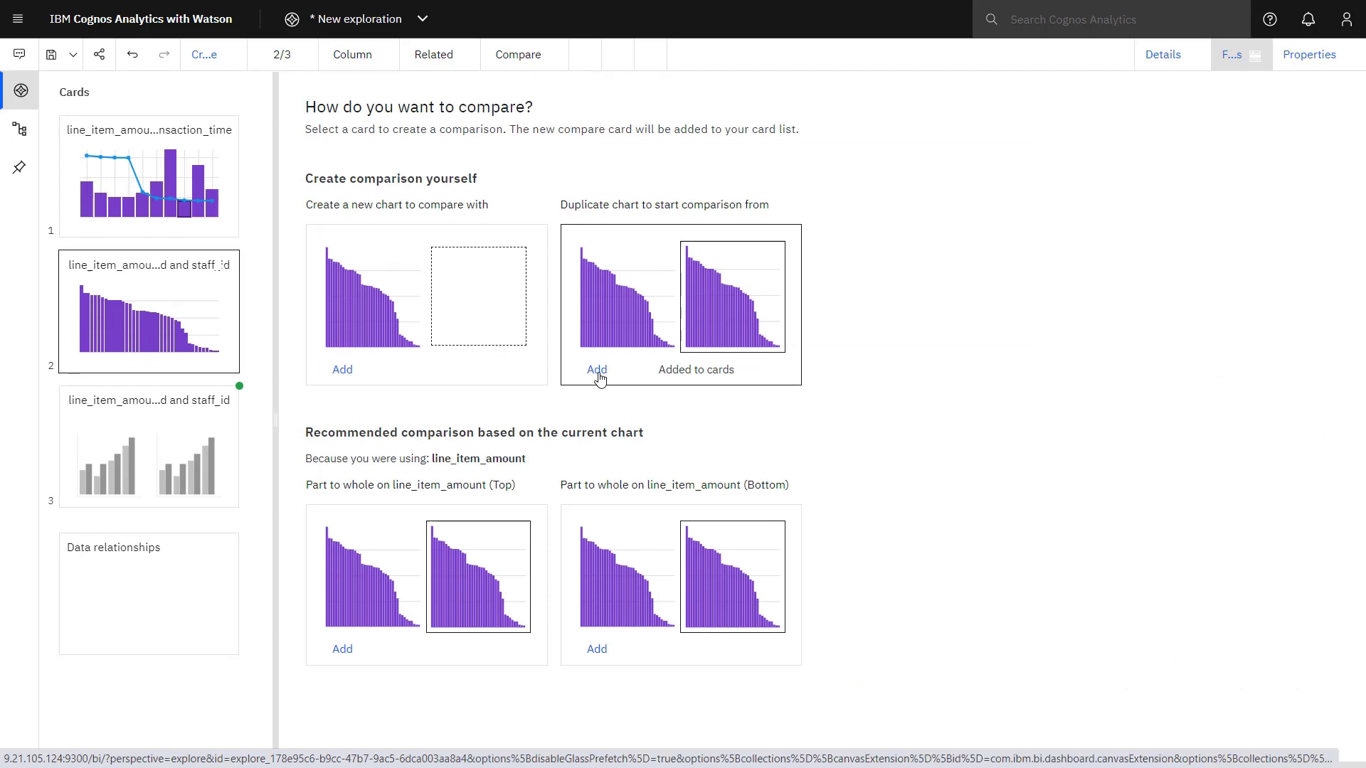
pyautogui.click(596, 370)
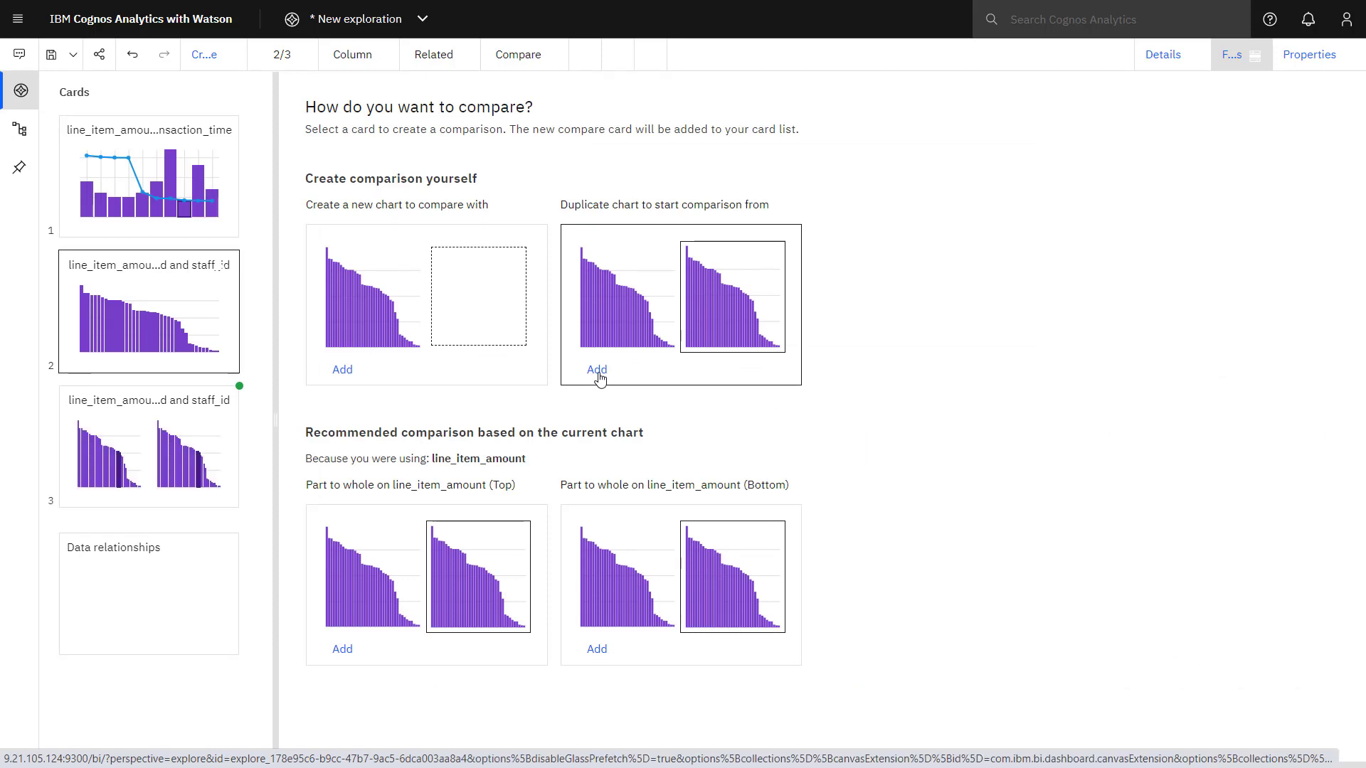
pyautogui.click(127, 444)
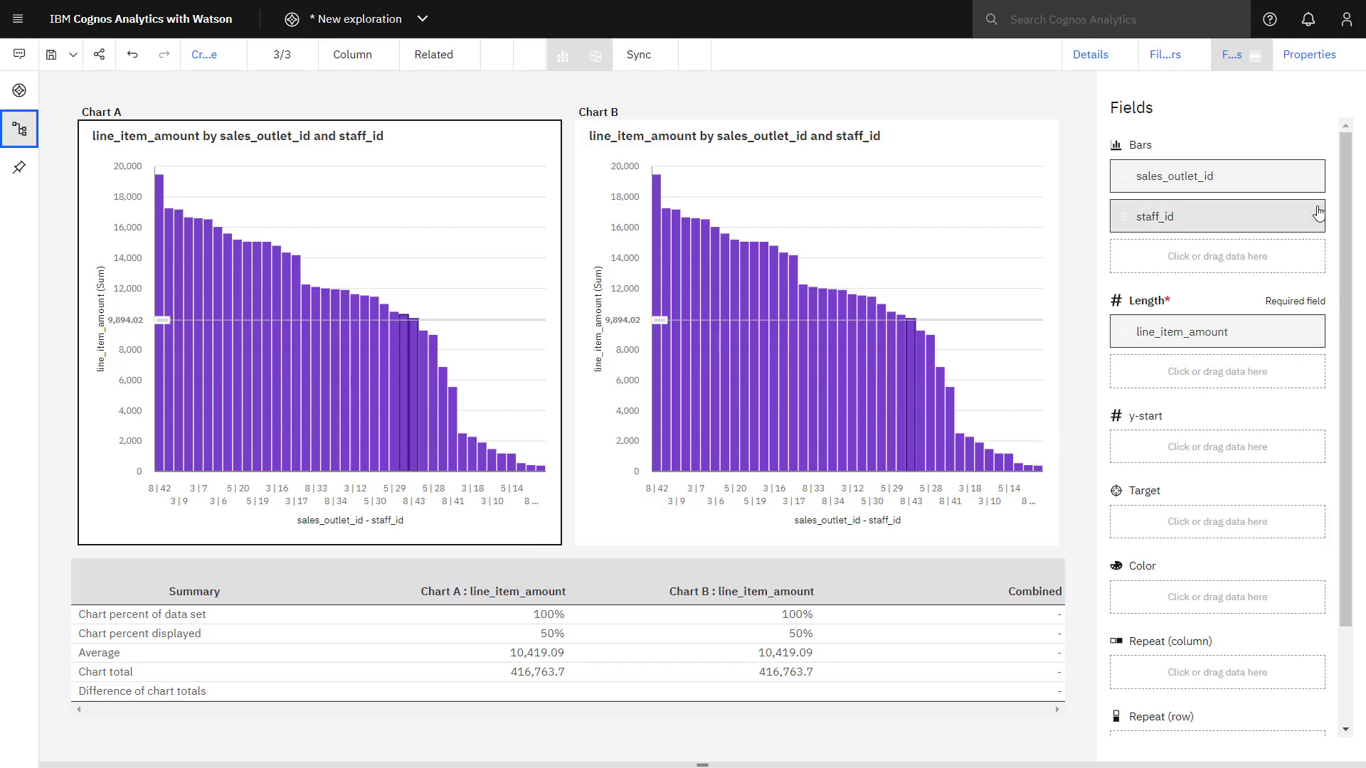
# Filter Chart A's staff_id to staff member 42.
pyautogui.click(1210, 217)
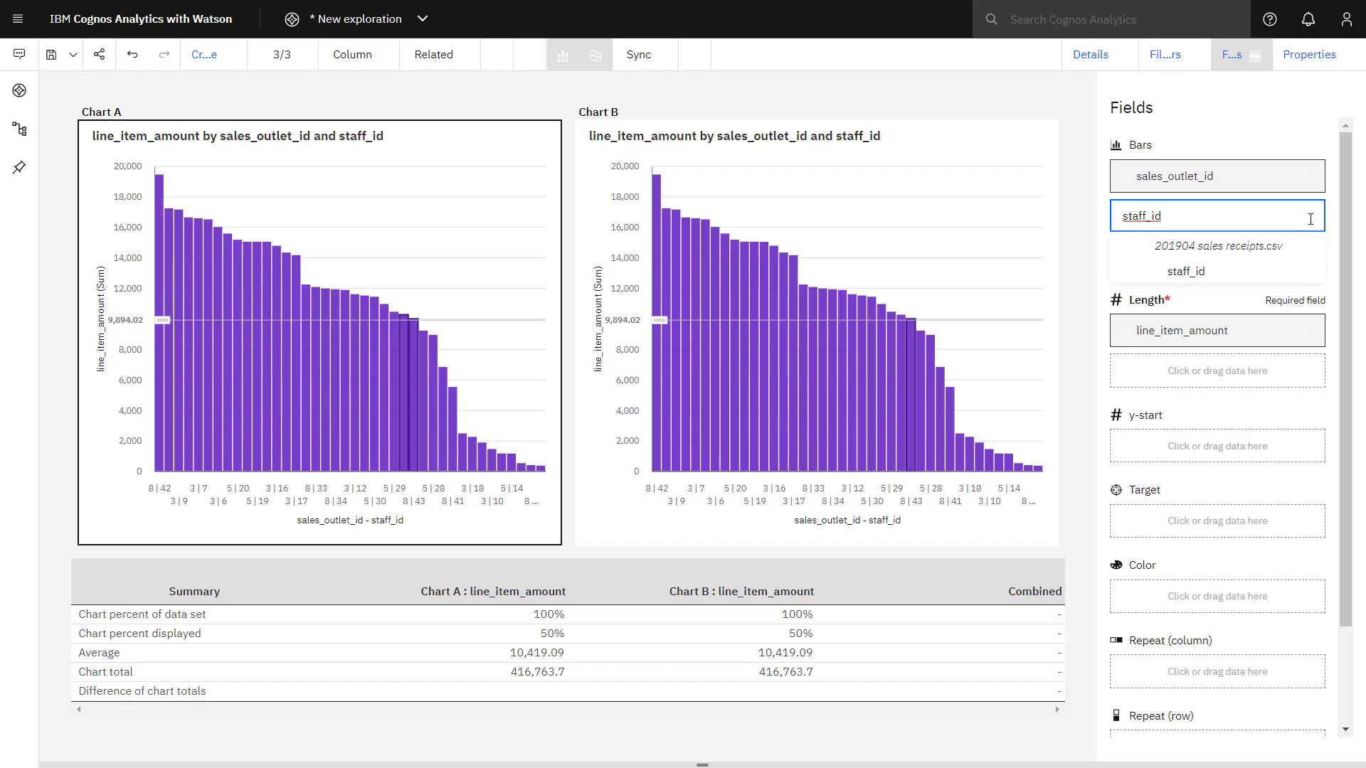
pyautogui.click(1216, 216)
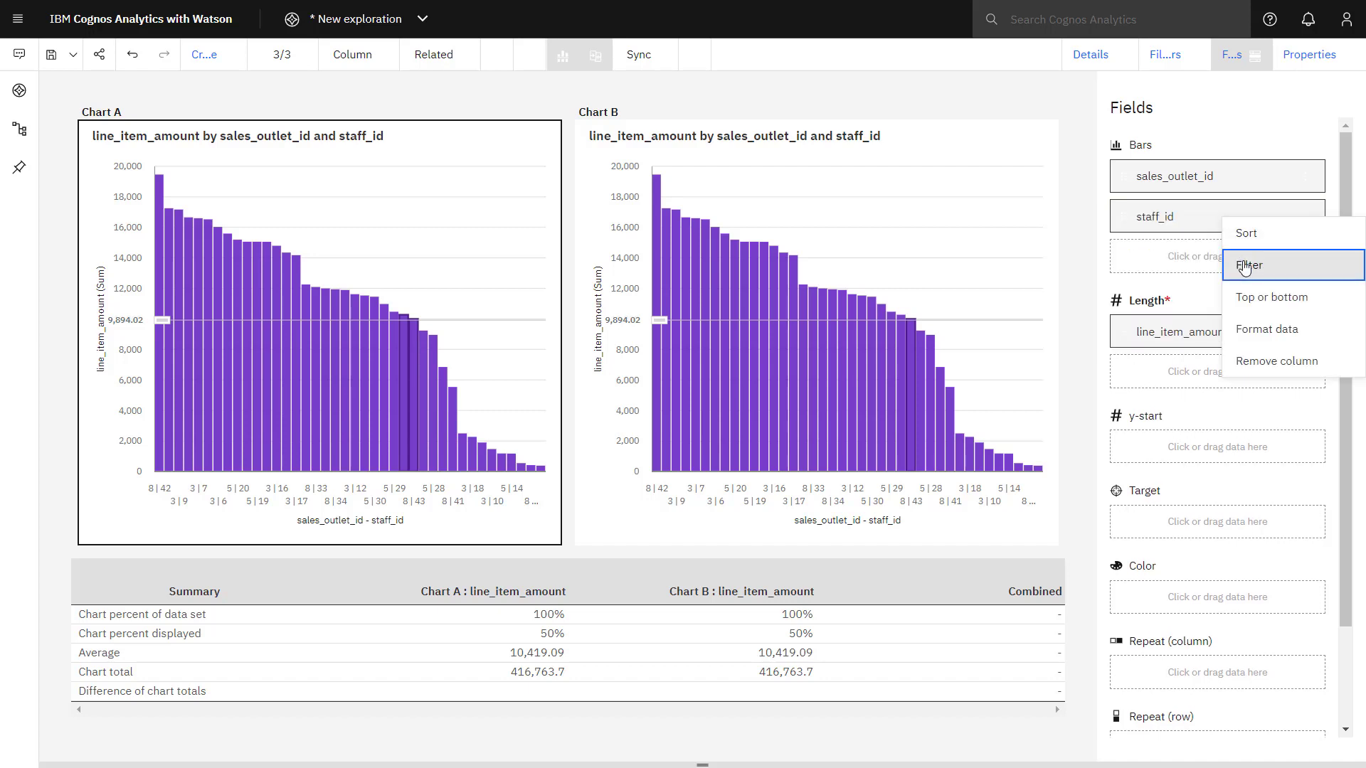
pyautogui.click(1250, 264)
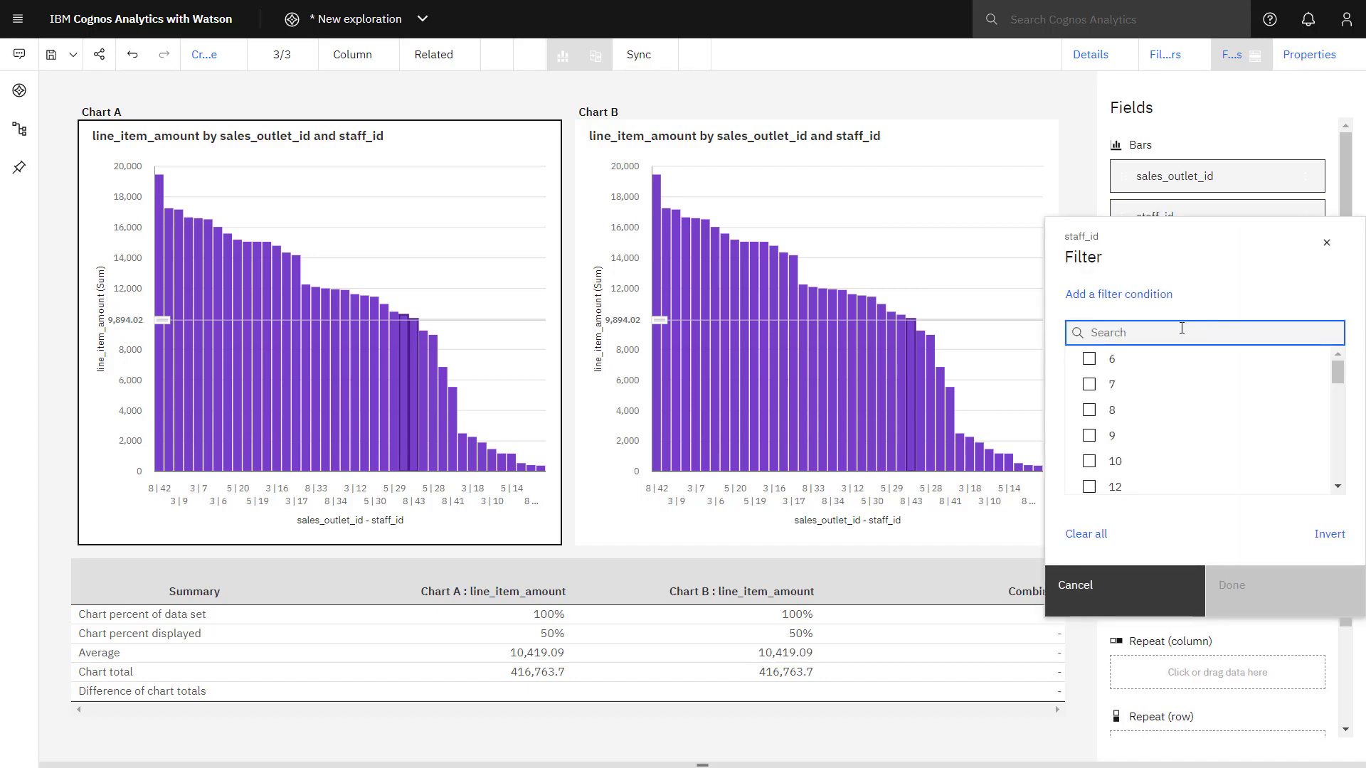
pyautogui.write('42')
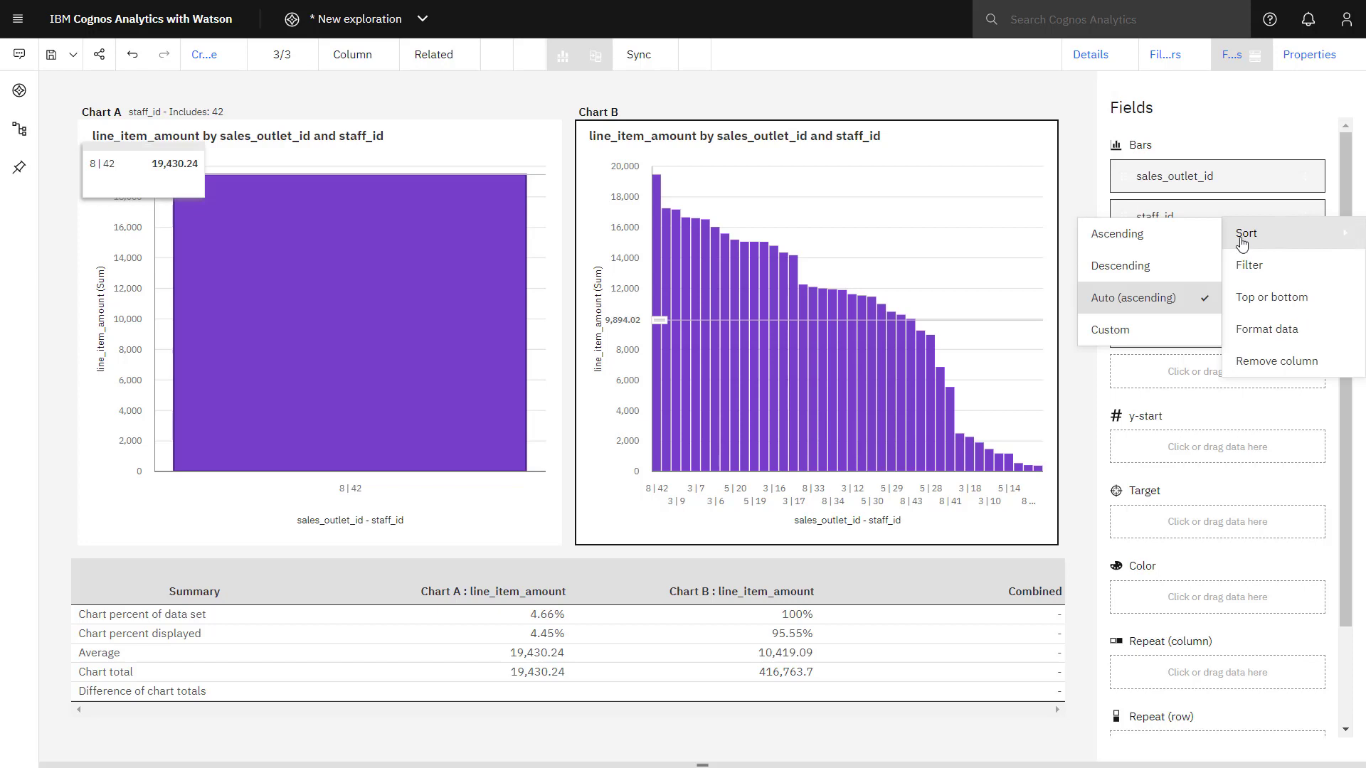
# Filter Chart B's staff_id to staff member 20.
pyautogui.click(1247, 265)
pyautogui.write('20')
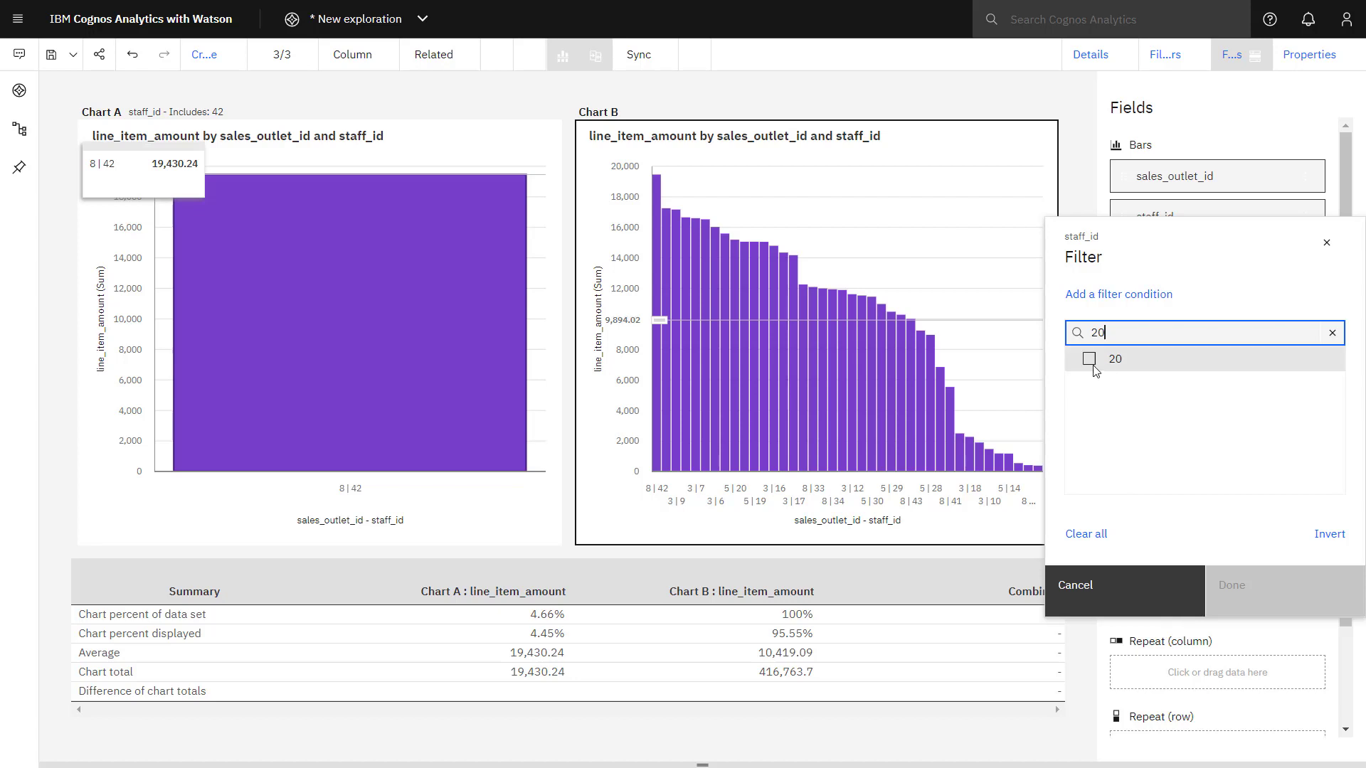
pyautogui.click(1092, 359)
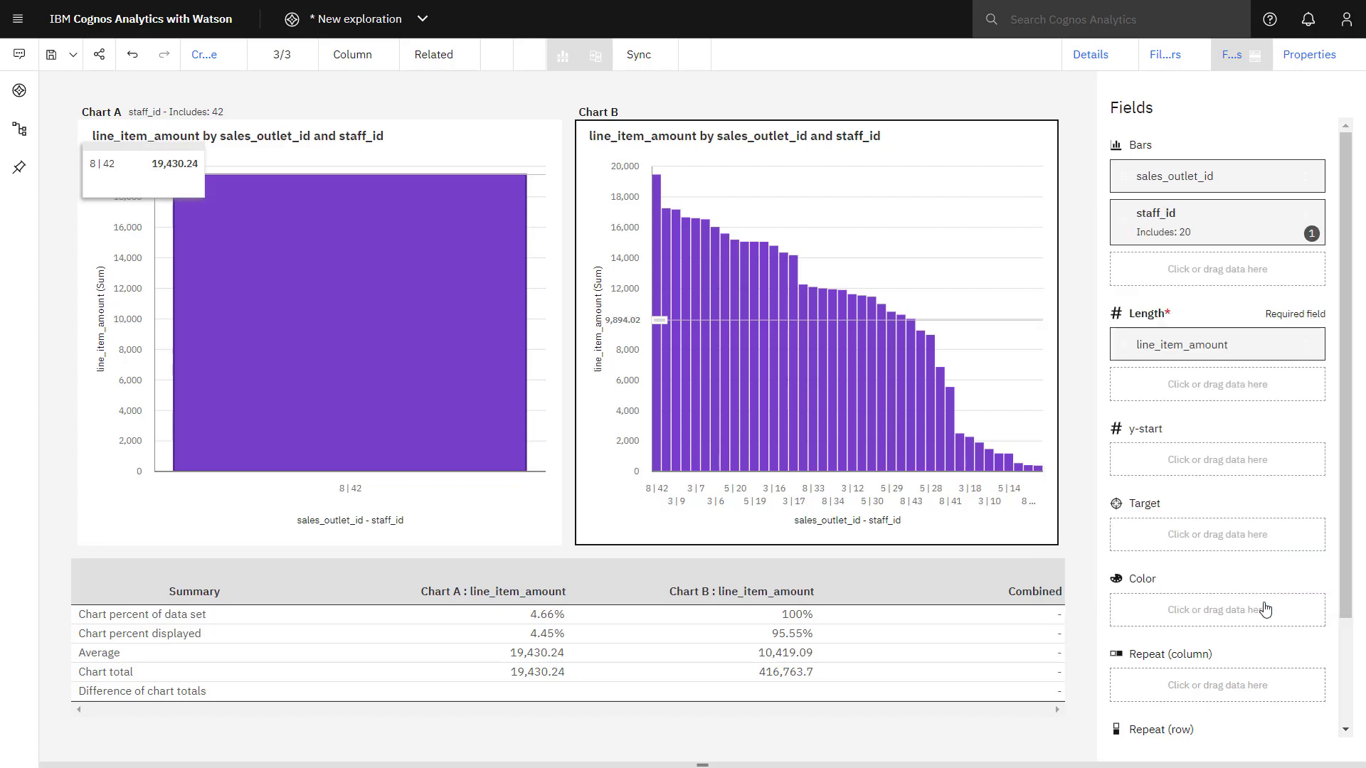